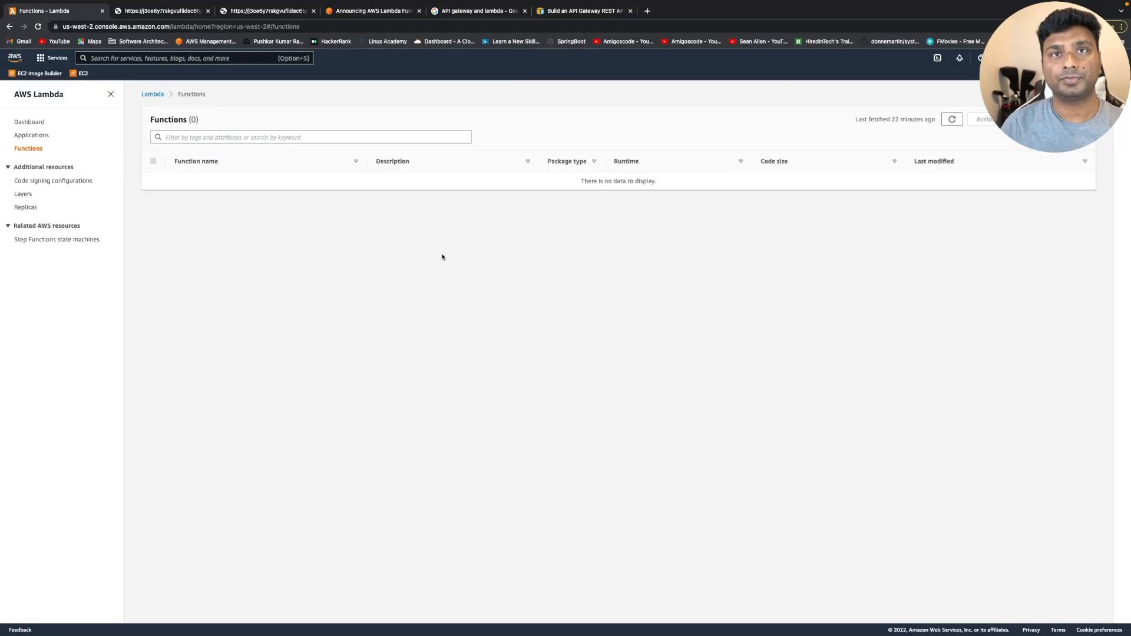
pyautogui.moveTo(597, 249)
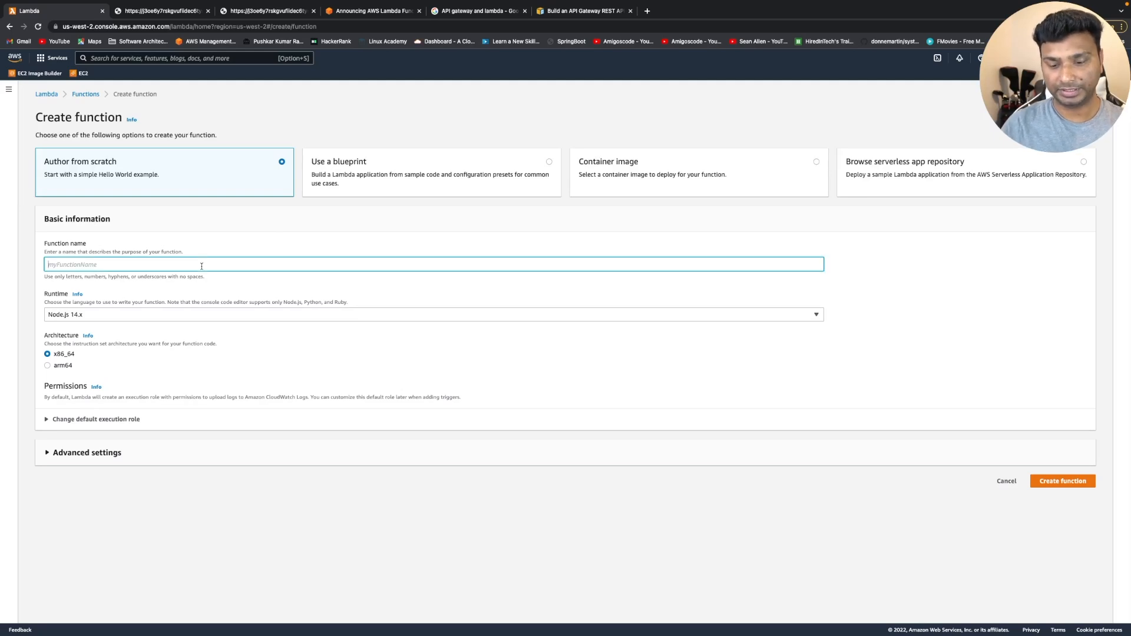
# Step: Name the new function MyFunctionTest, keeping the Node.js 14.x runtime
pyautogui.write('My')
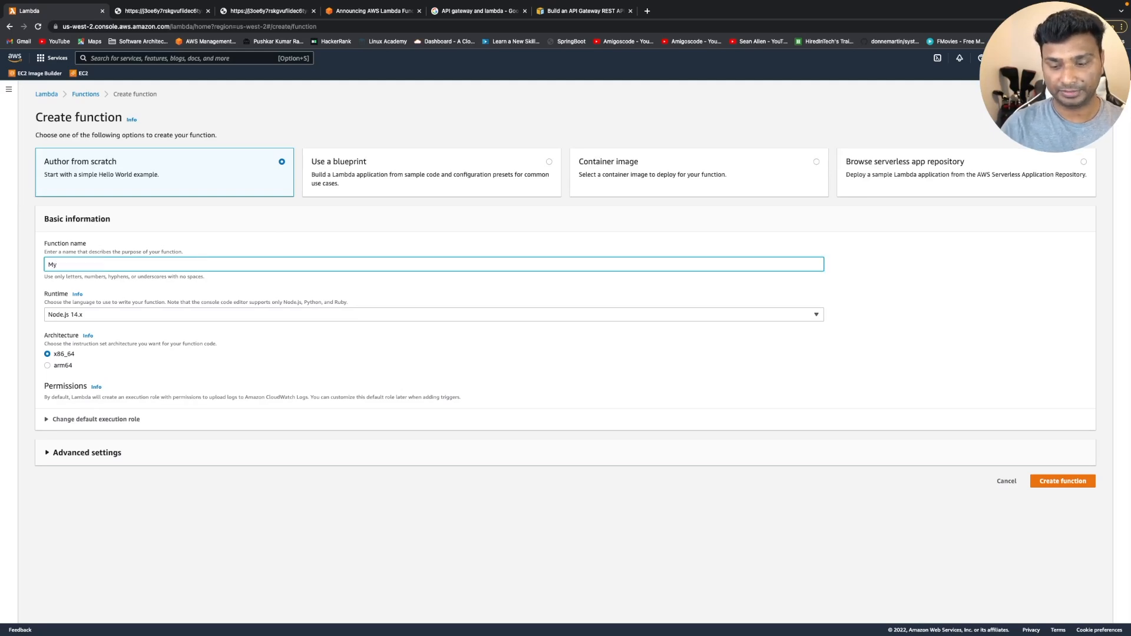
pyautogui.write('Func')
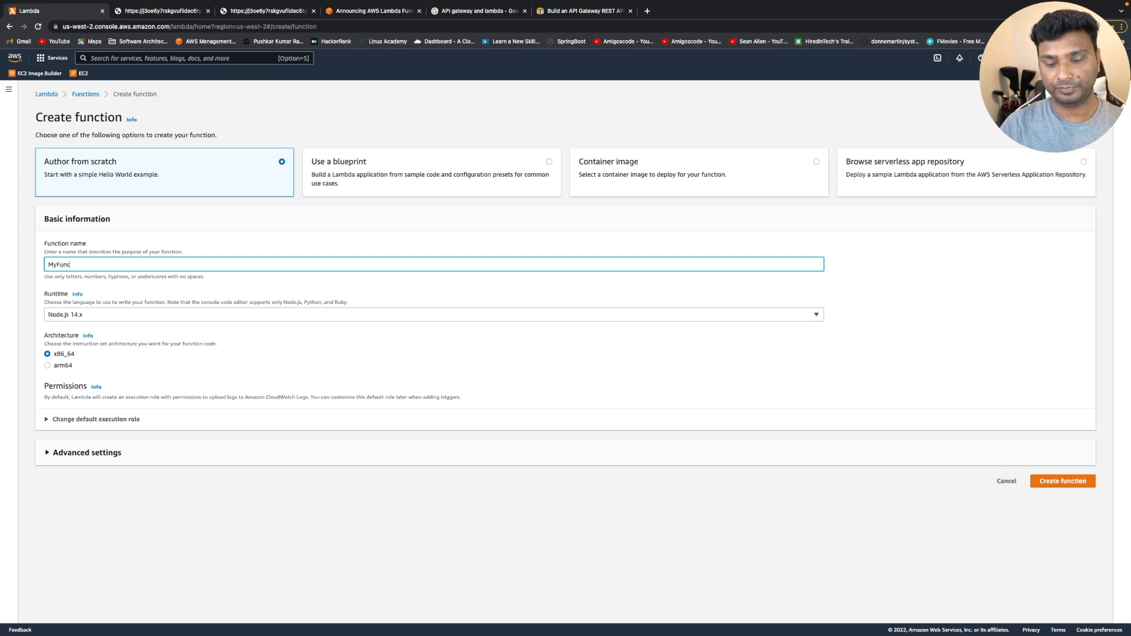
pyautogui.write('tionTest')
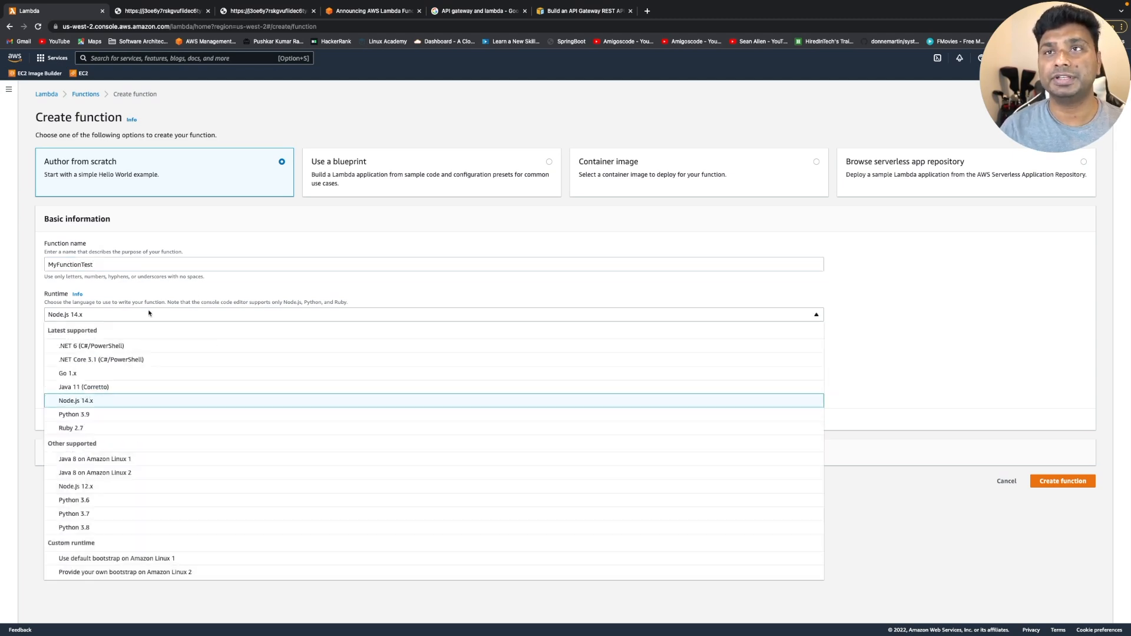
pyautogui.moveTo(88, 387)
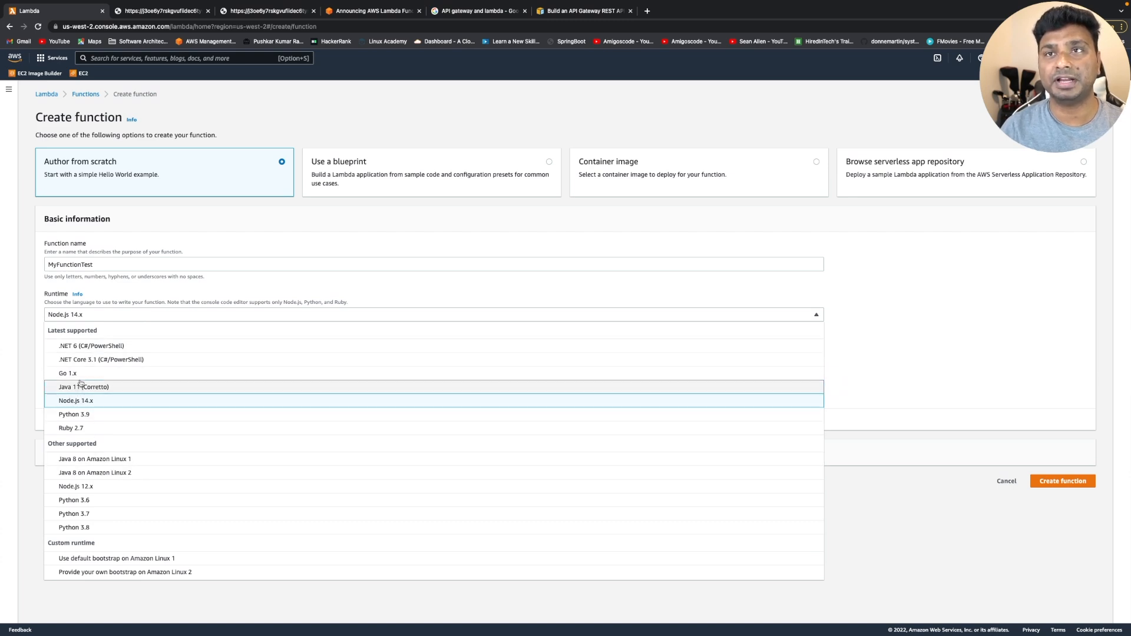
pyautogui.moveTo(85, 440)
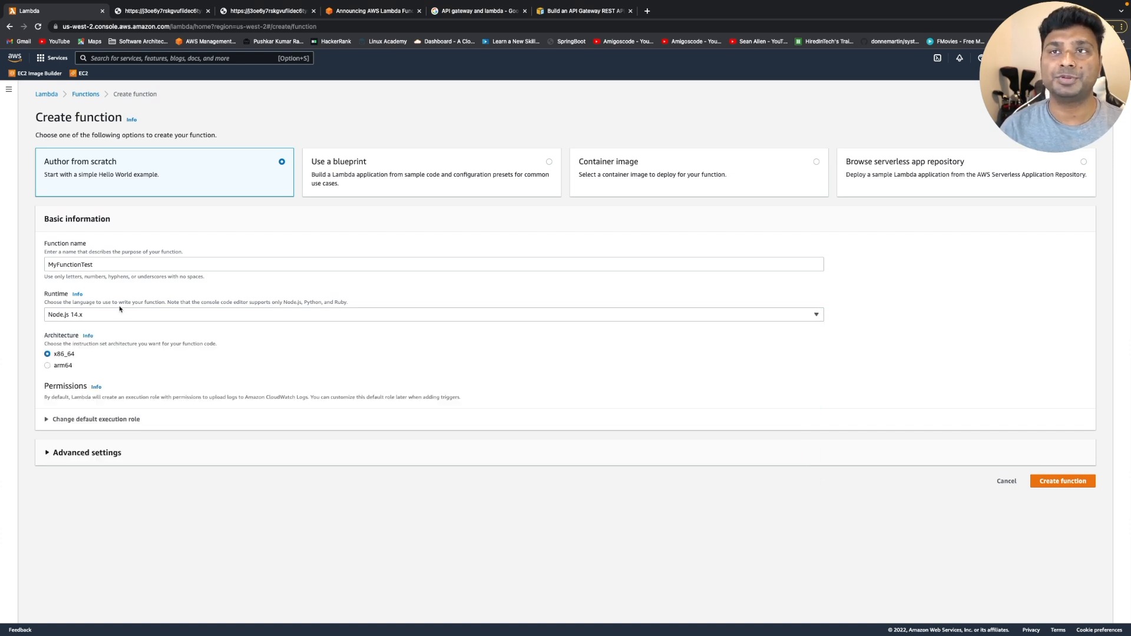
pyautogui.moveTo(30, 318)
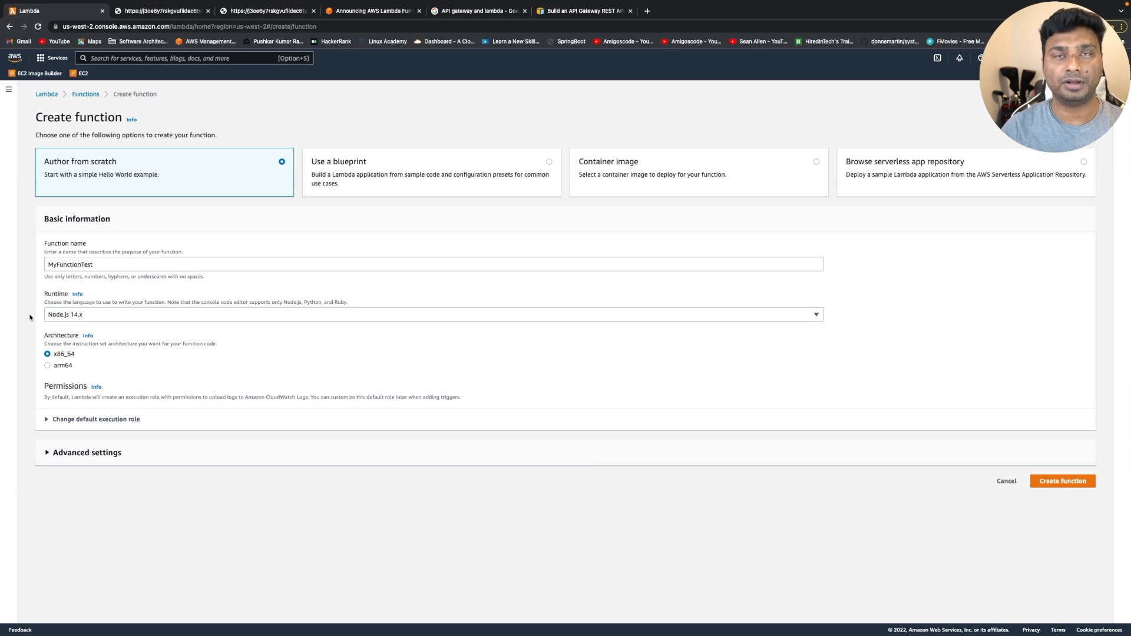
pyautogui.moveTo(126, 405)
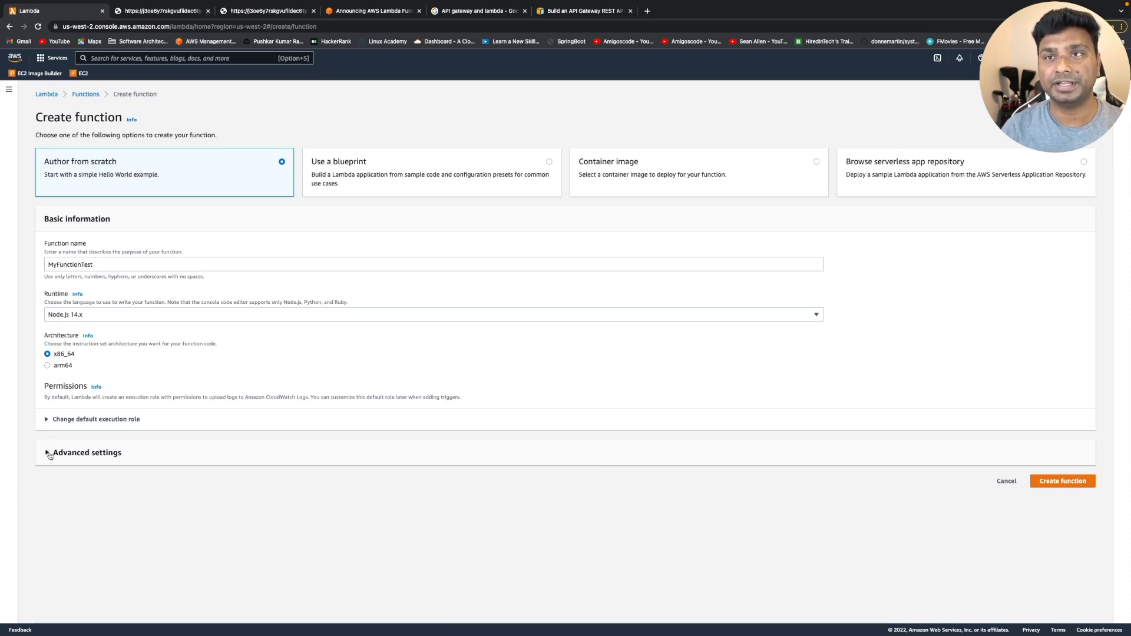
# Step: Enable a function URL under Advanced settings with auth type NONE and CORS enabled
pyautogui.click(46, 452)
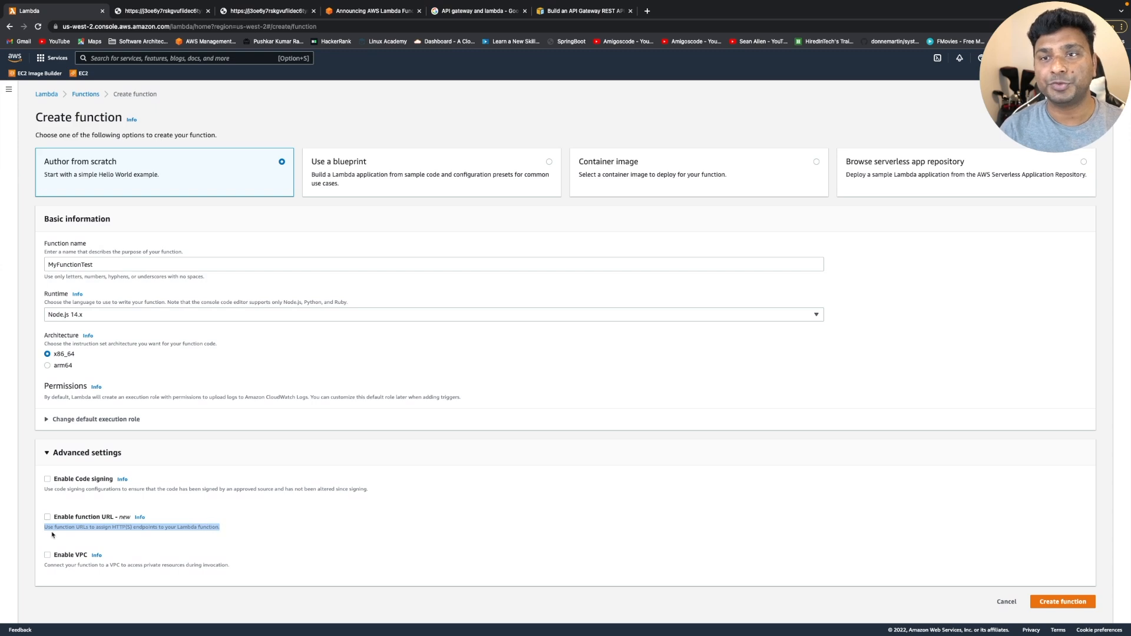
pyautogui.moveTo(125, 536)
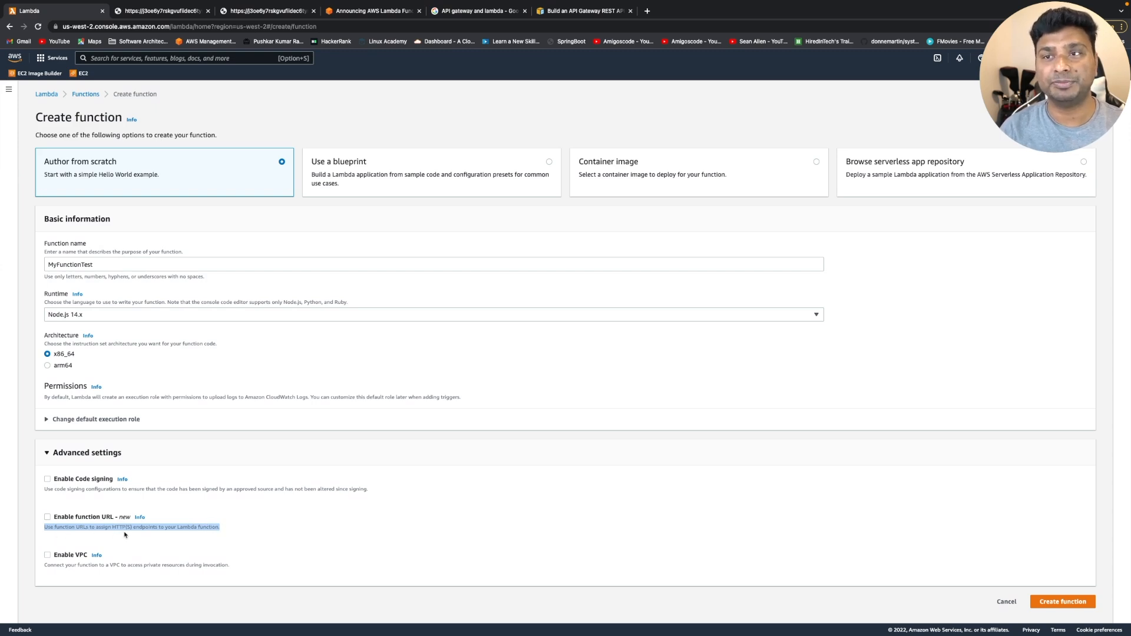
pyautogui.click(48, 516)
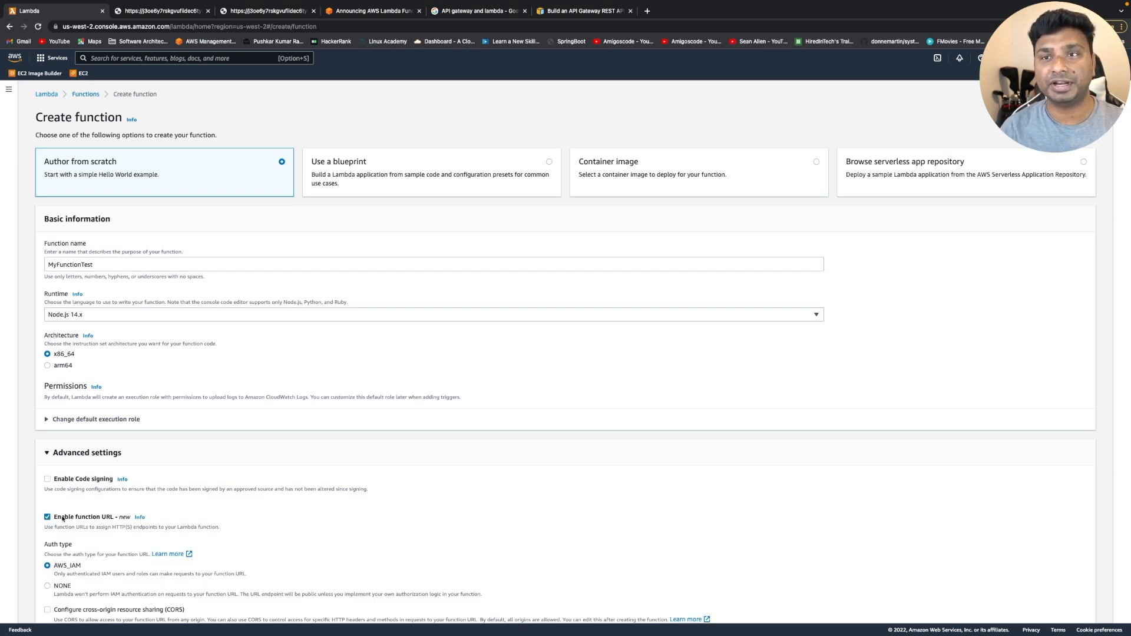
pyautogui.click(48, 516)
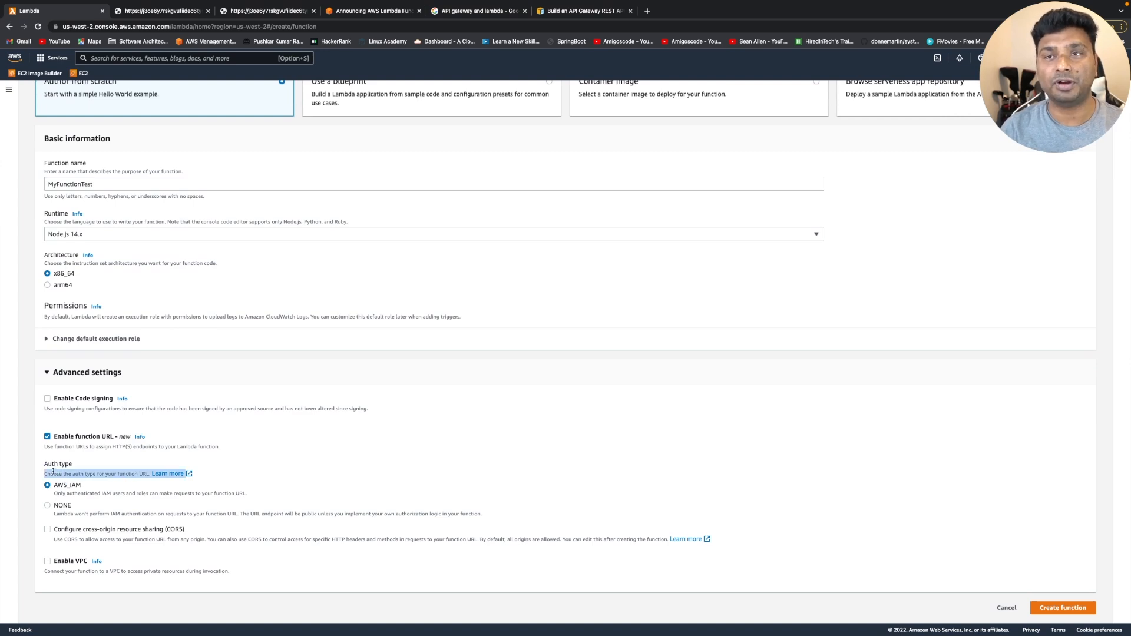
pyautogui.click(48, 505)
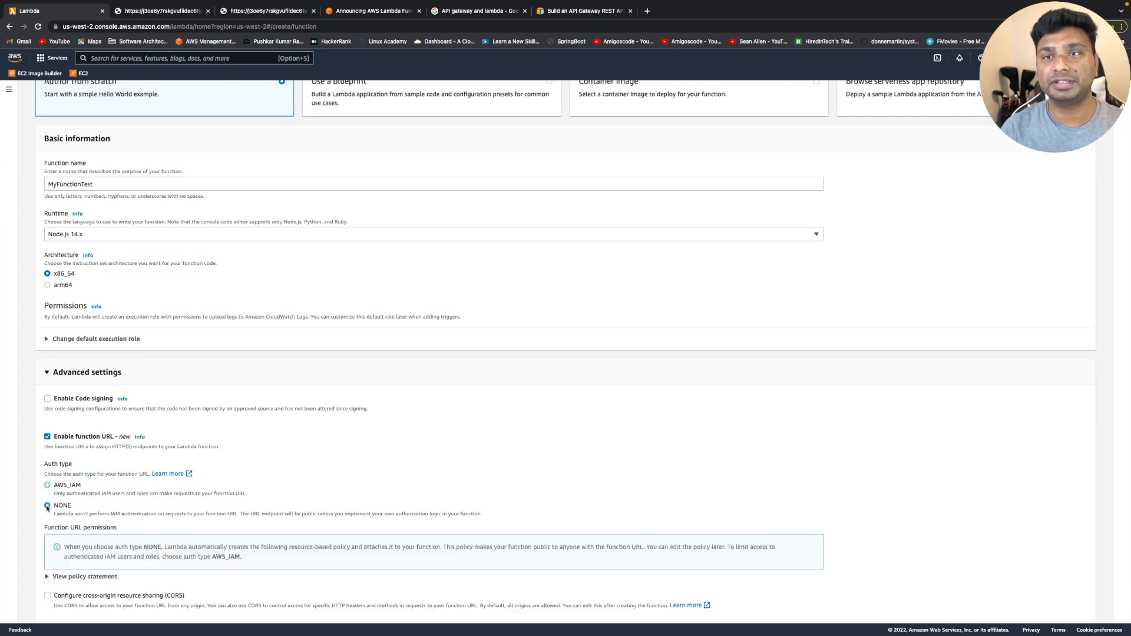
pyautogui.scroll(-3)
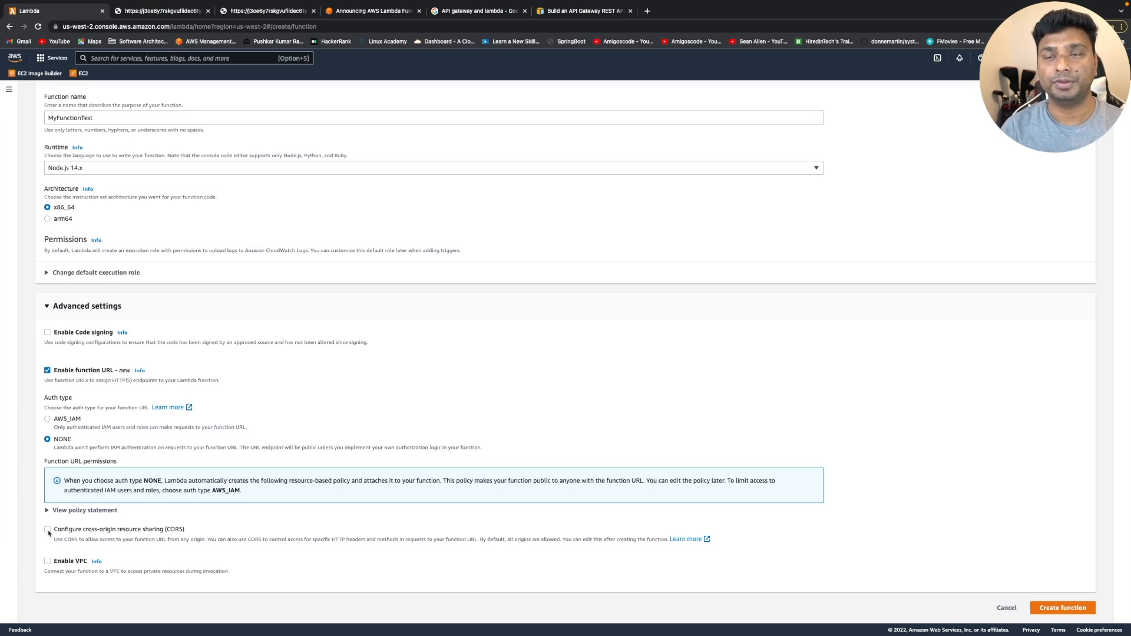
pyautogui.click(47, 529)
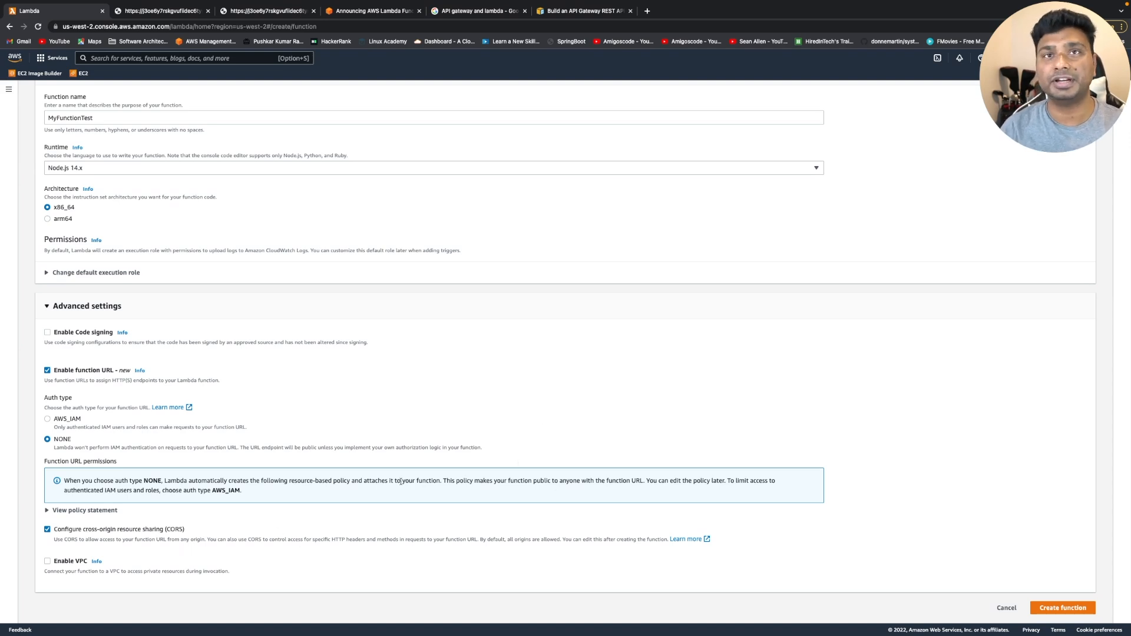
pyautogui.moveTo(770, 507)
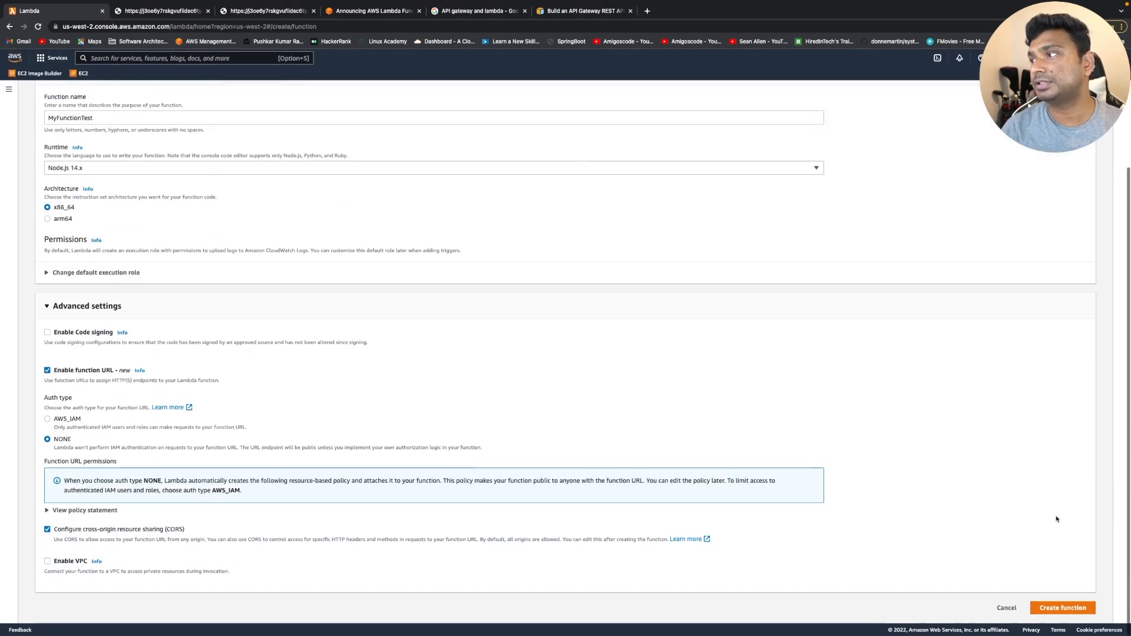
# Step: Create MyFunctionTest, which gets a function URL and default Hello from Lambda code
pyautogui.click(1062, 607)
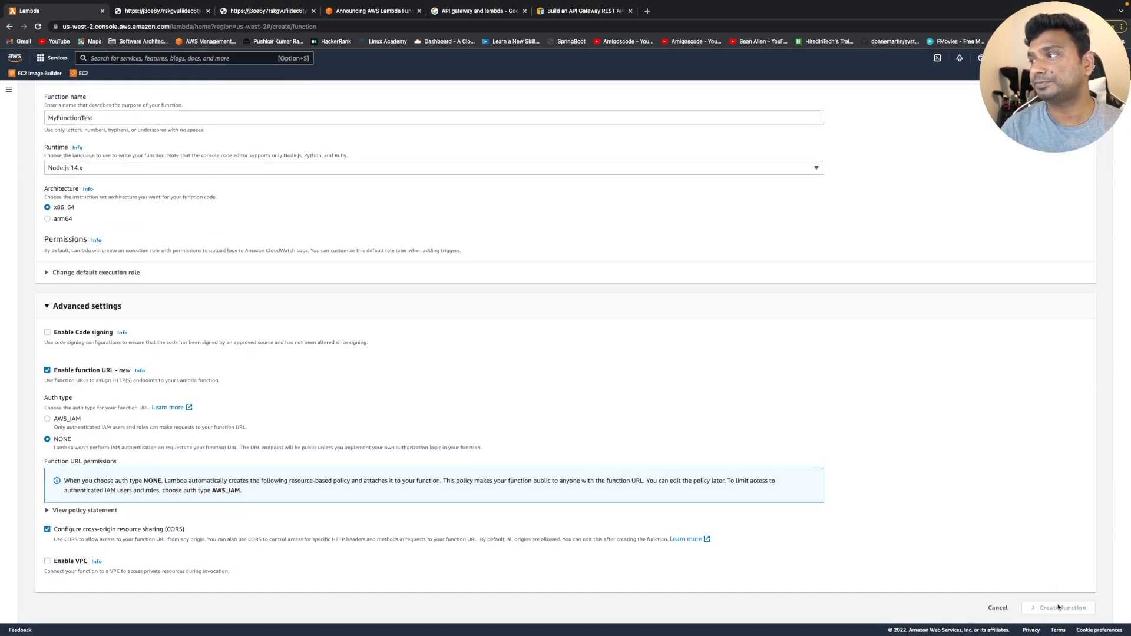
pyautogui.moveTo(1042, 534)
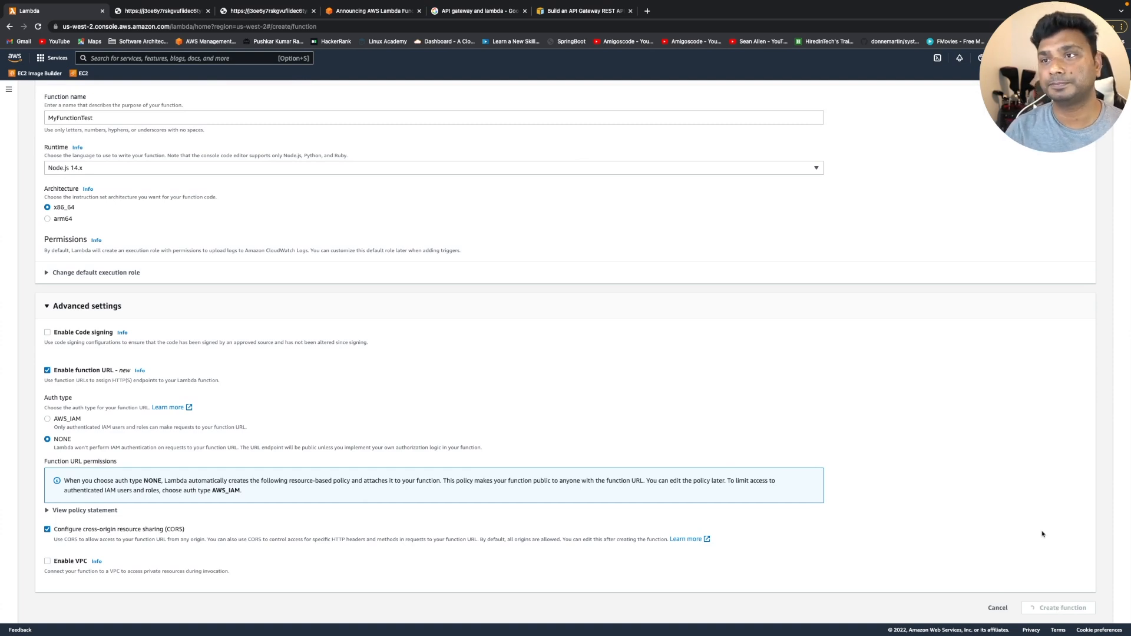
pyautogui.moveTo(622, 328)
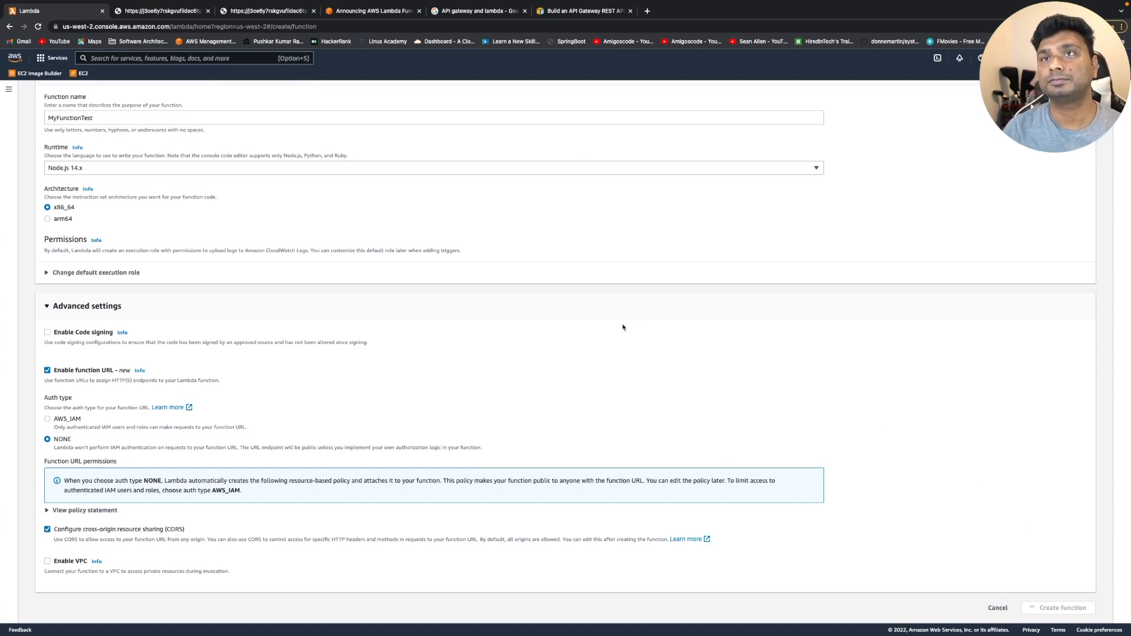
pyautogui.moveTo(526, 290)
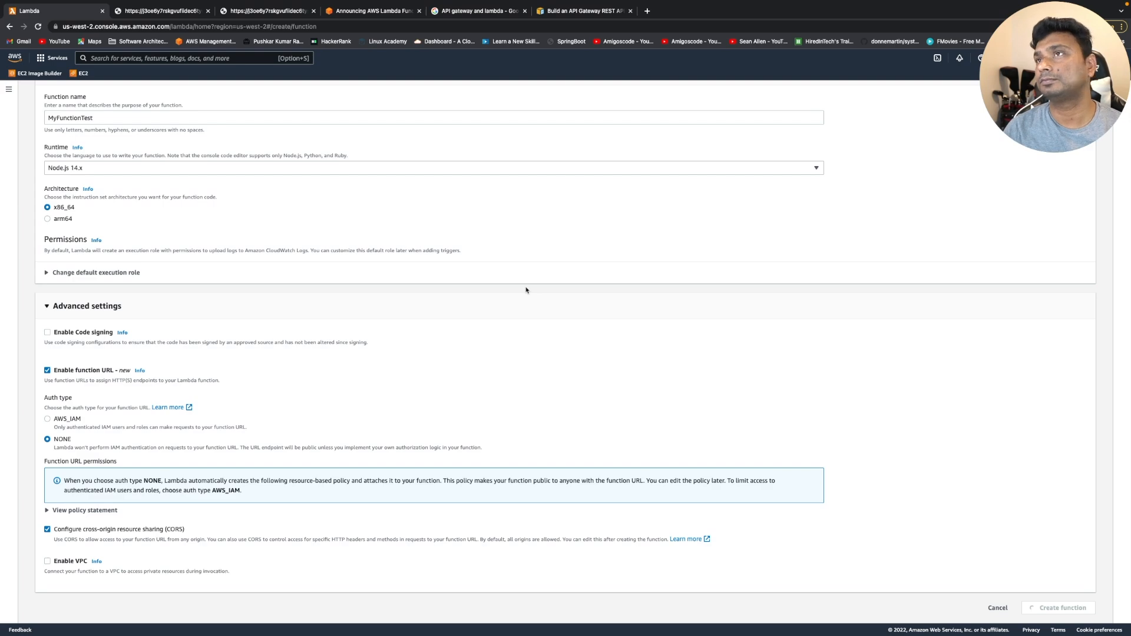
pyautogui.scroll(3)
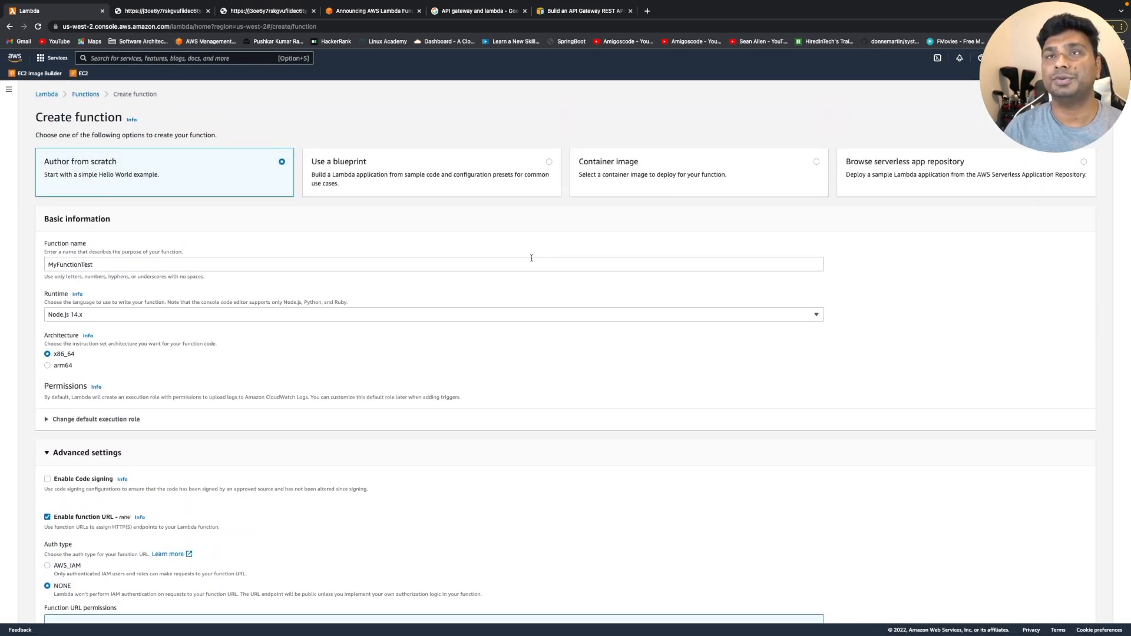
pyautogui.scroll(-3)
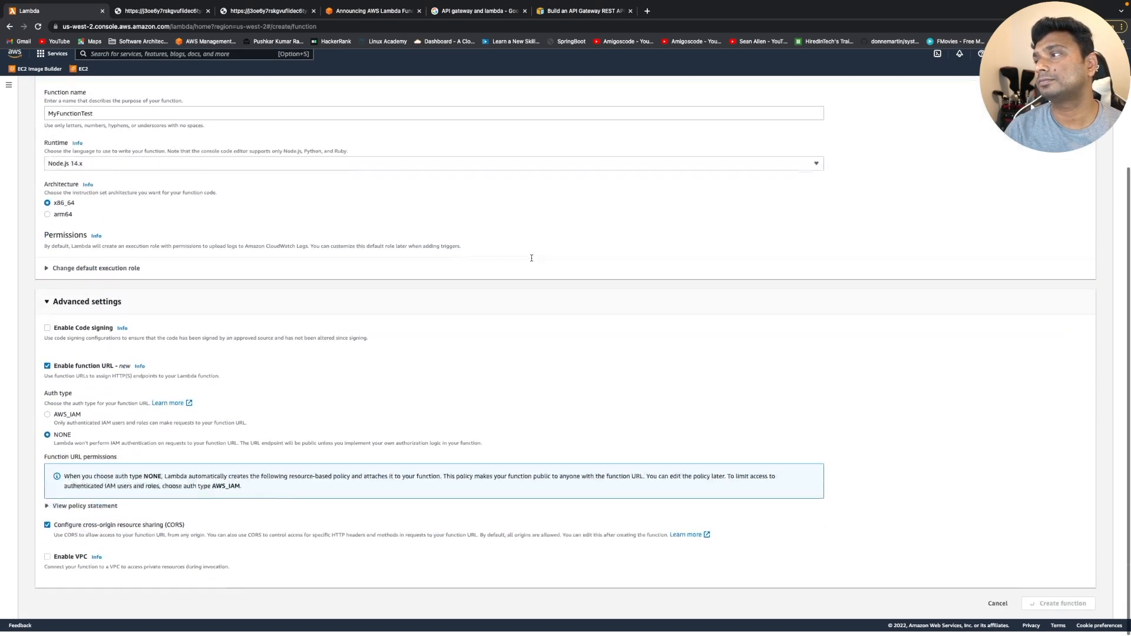
pyautogui.click(1059, 603)
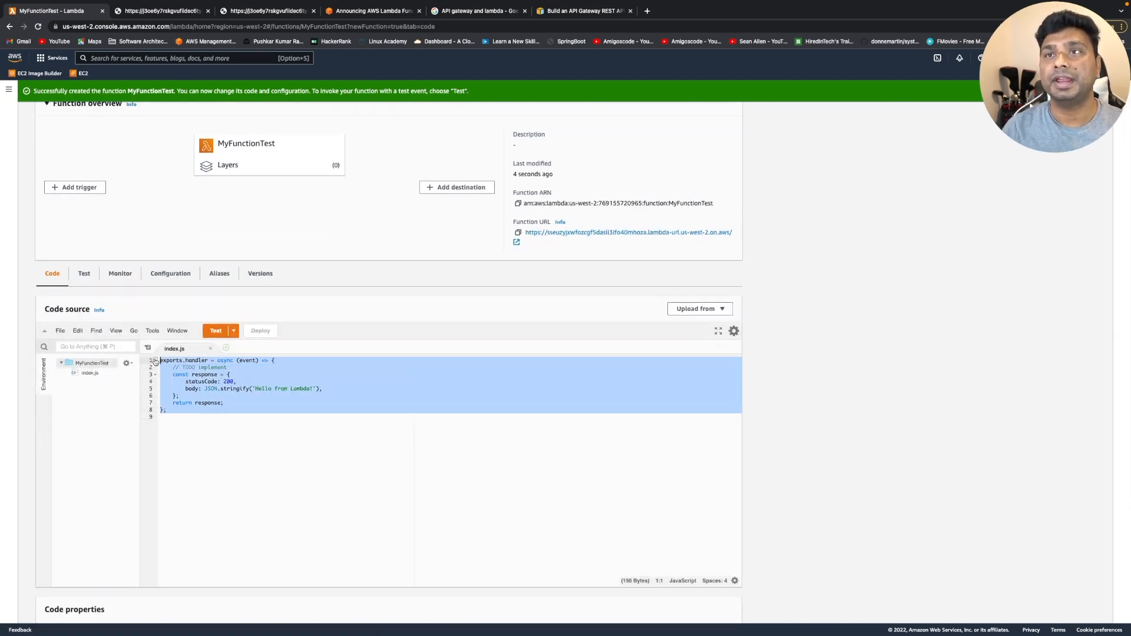
# Step: Deselect the handler code and show the Test dropdown options
pyautogui.click(176, 395)
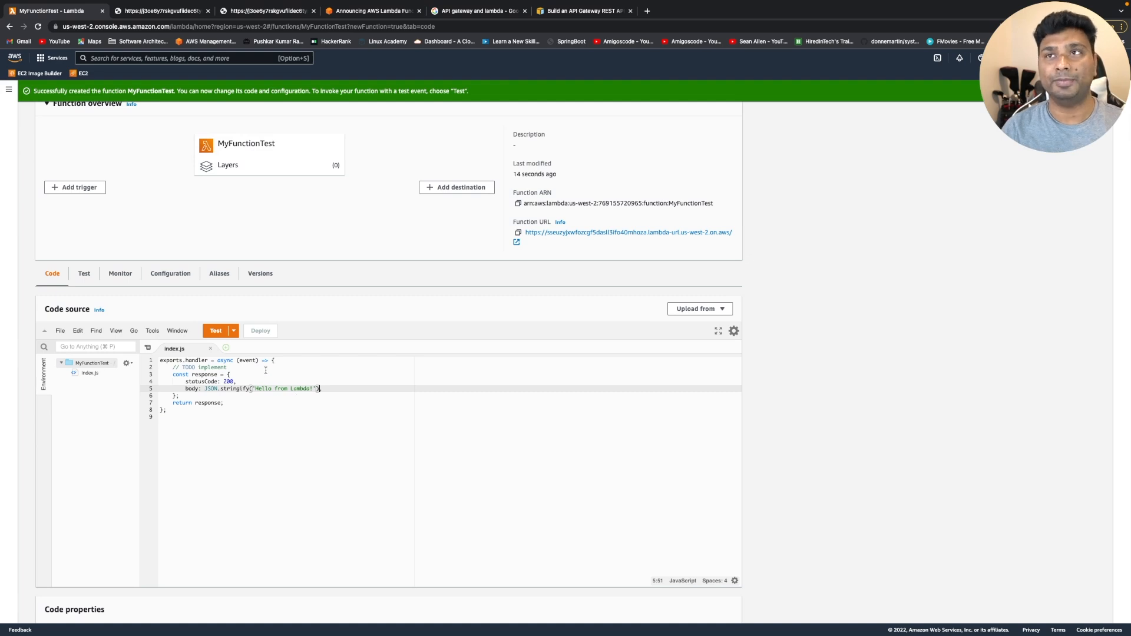
pyautogui.click(215, 331)
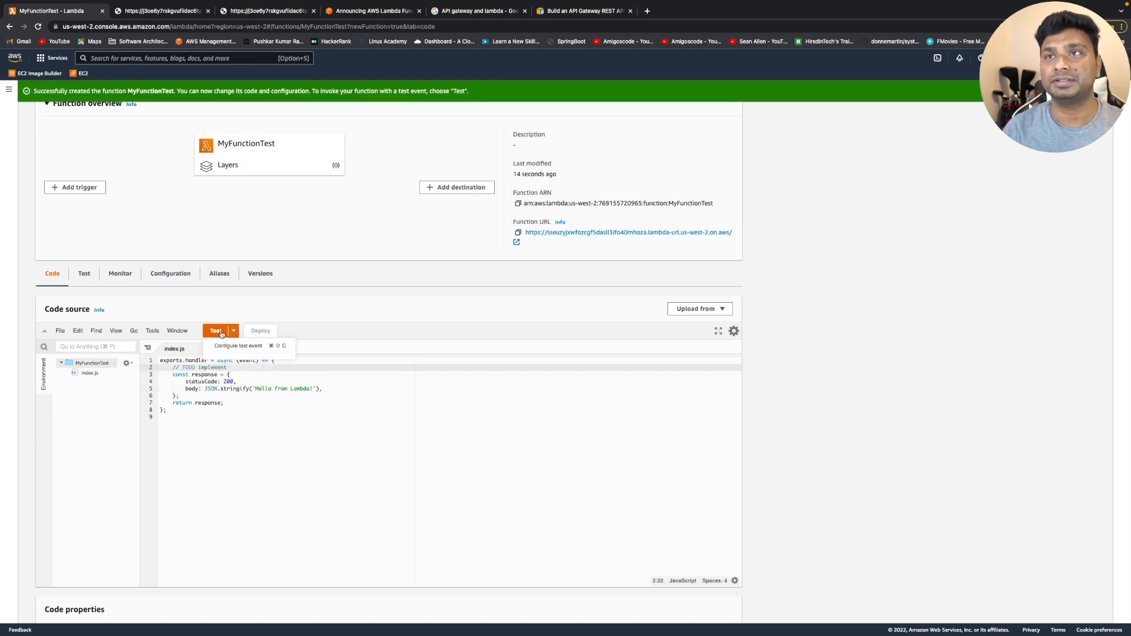
# Step: Save a test event named TestEvent containing only key1: value1
pyautogui.click(238, 345)
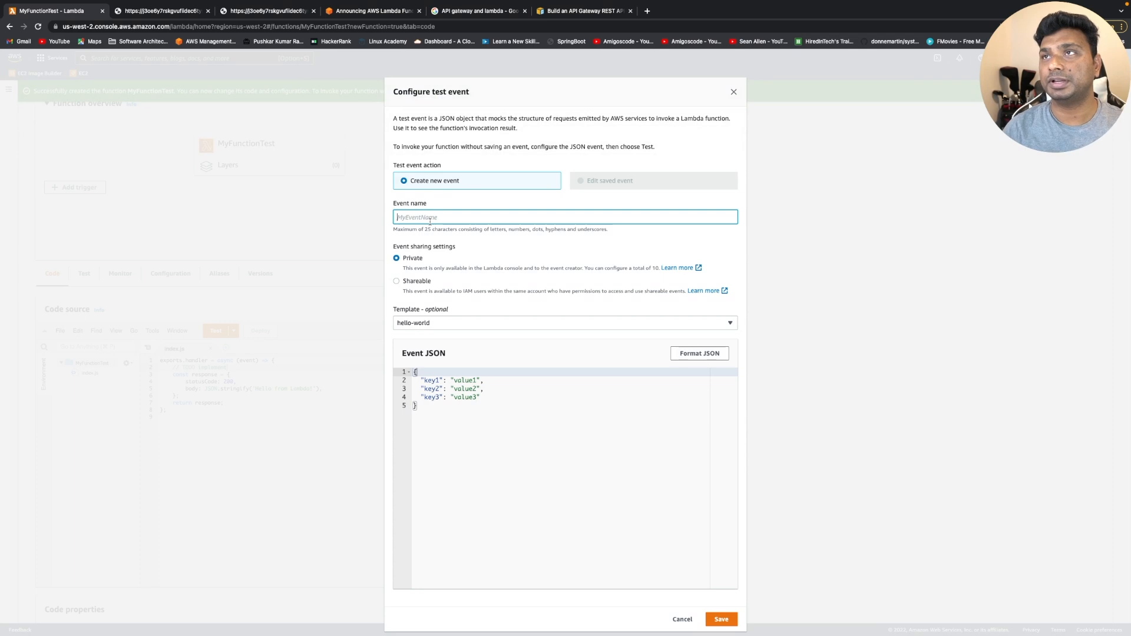
pyautogui.write('TestEvent')
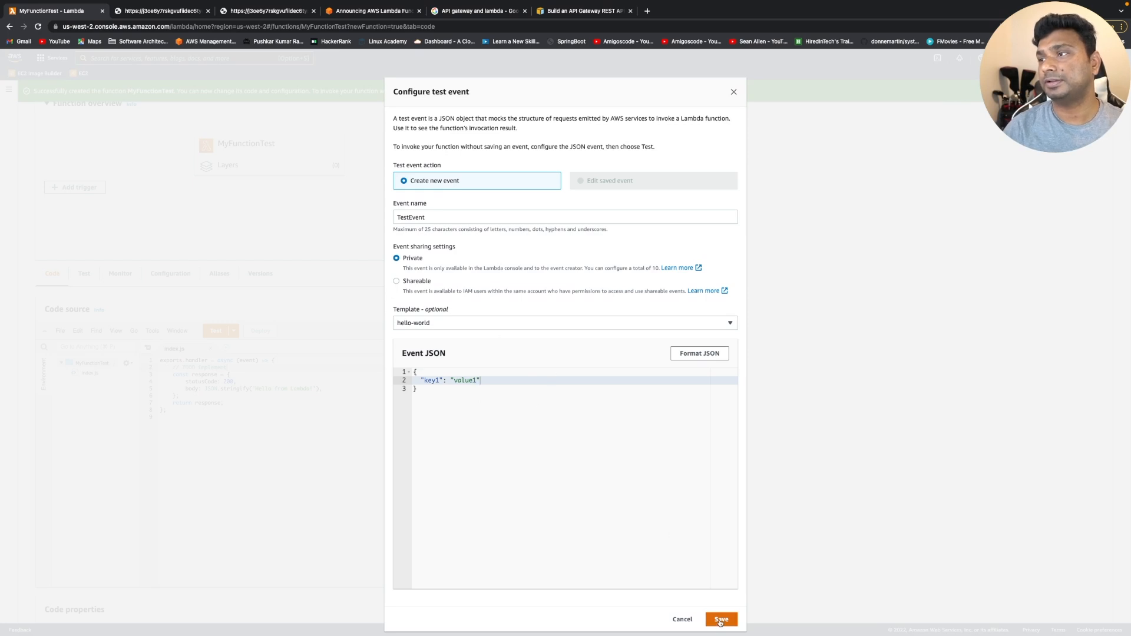
pyautogui.click(719, 619)
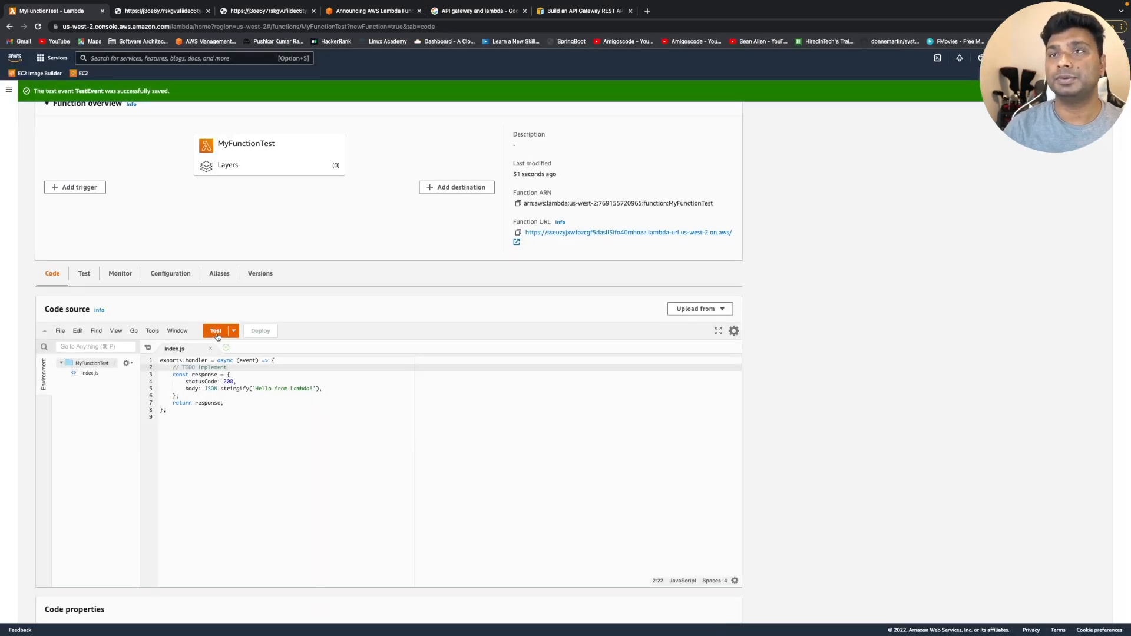
# Step: Run MyFunctionTest with TestEvent, getting status 200, then scroll back to the overview
pyautogui.click(215, 330)
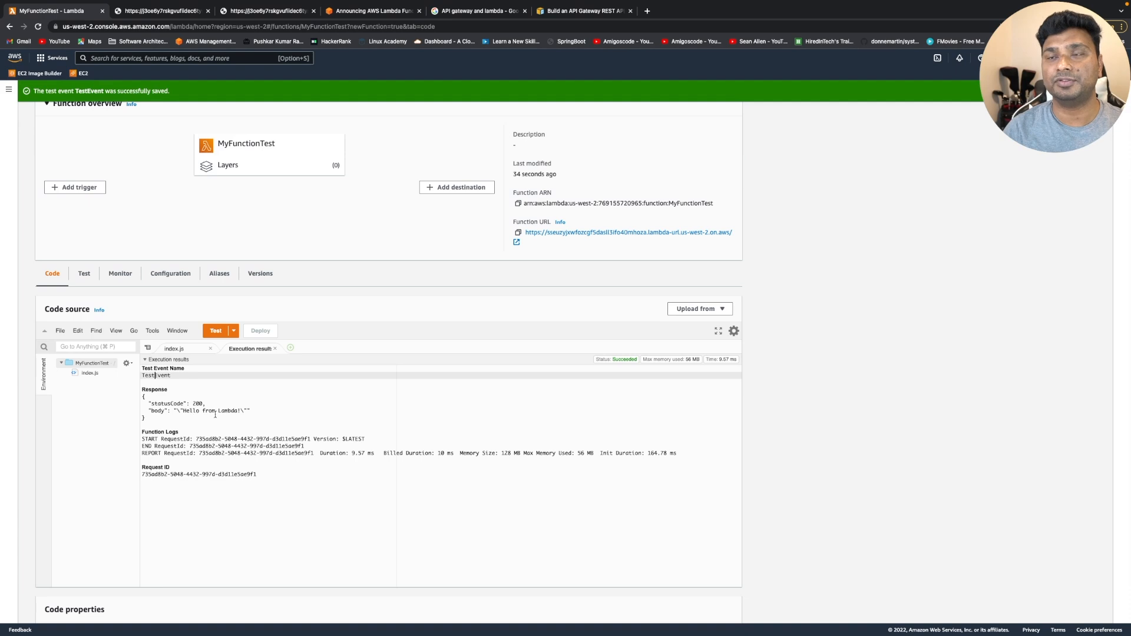
pyautogui.scroll(-3)
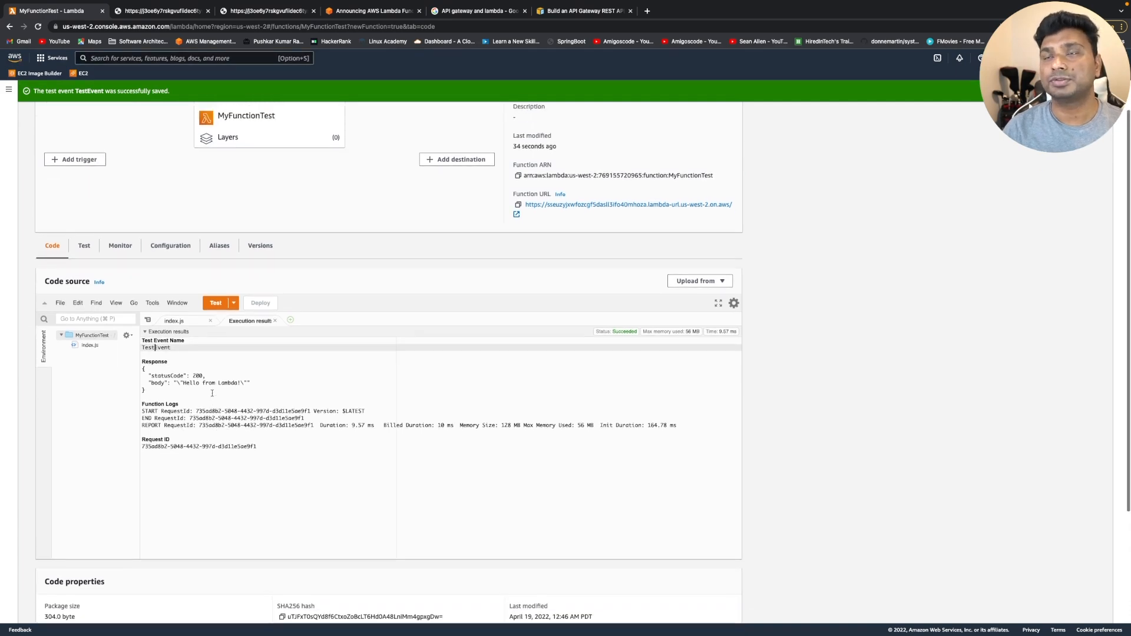
pyautogui.scroll(3)
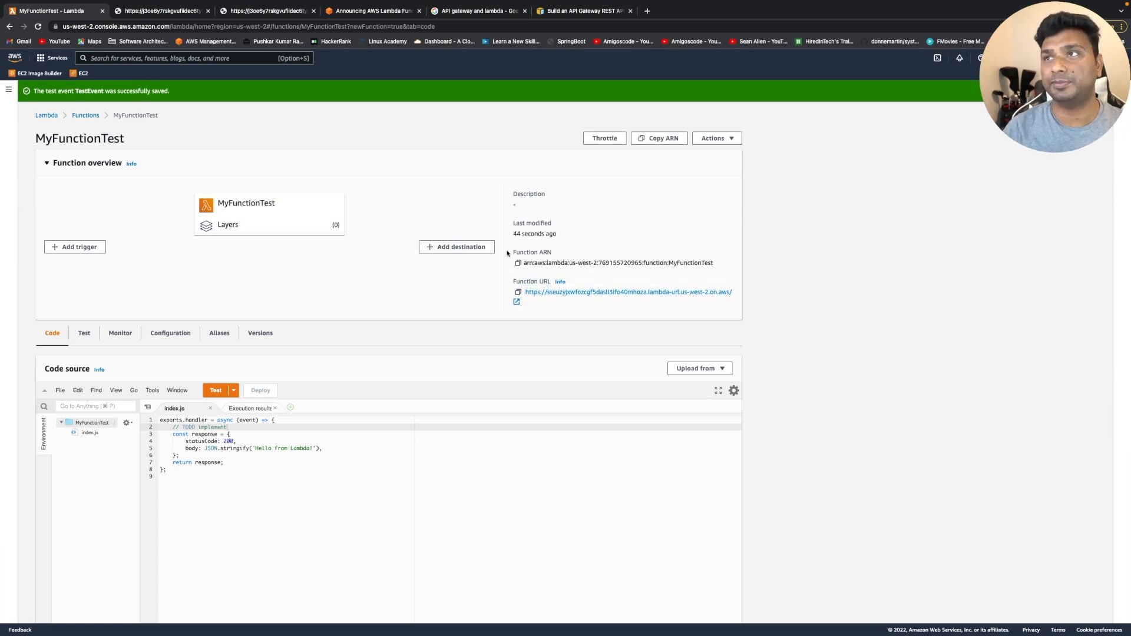
pyautogui.moveTo(546, 298)
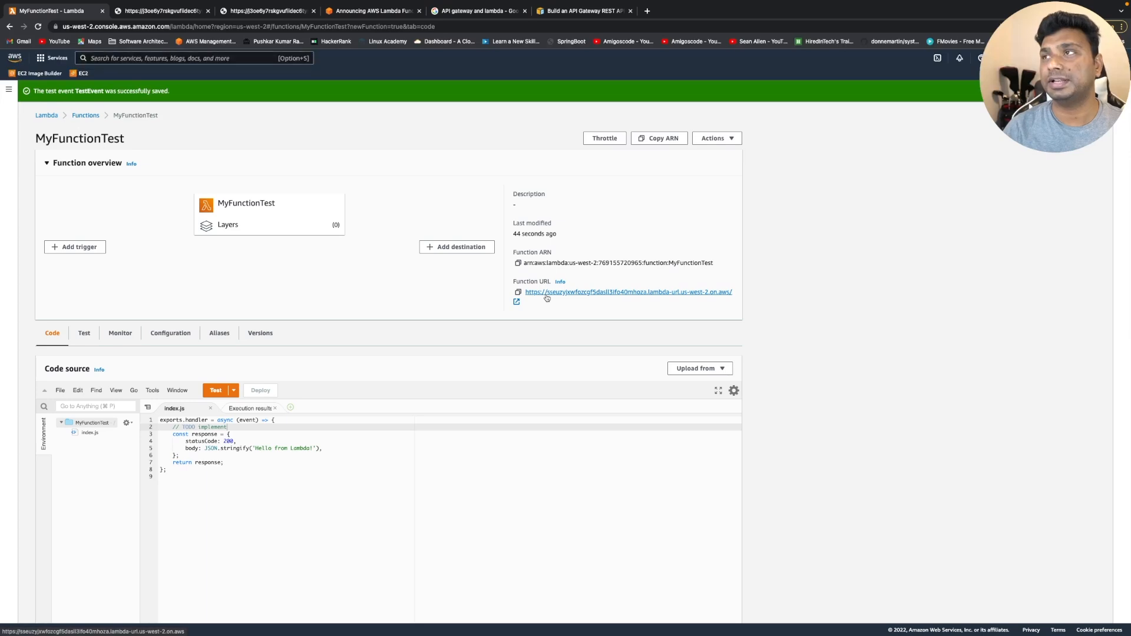
pyautogui.moveTo(565, 302)
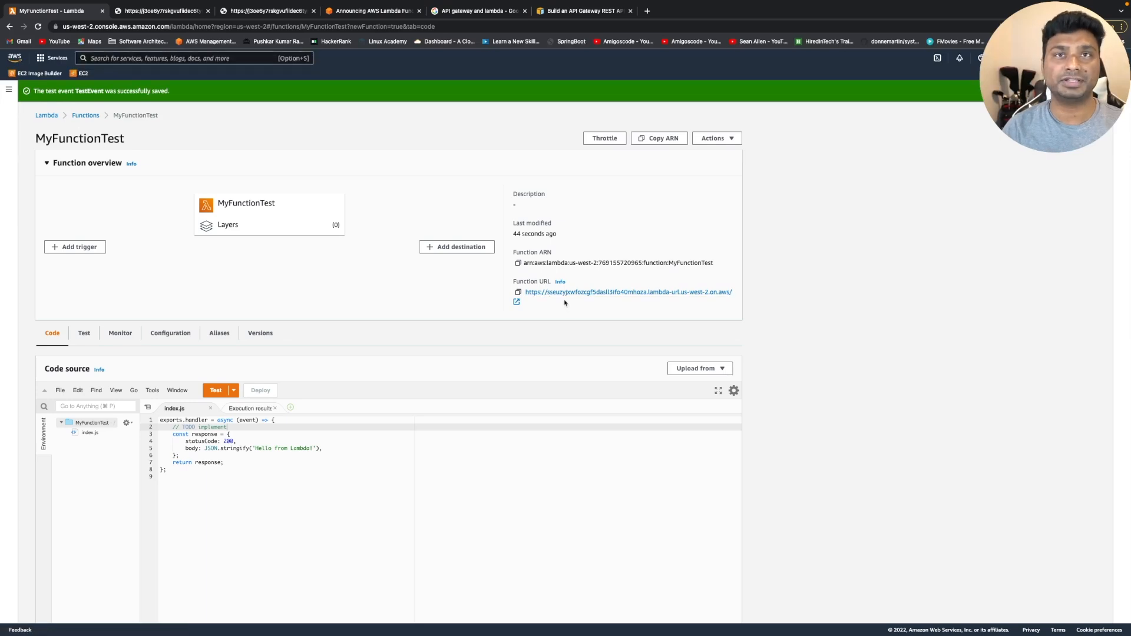
# Step: Open the function URL in a new tab showing 'Hello from Lambda!', then return to Lambda
pyautogui.click(627, 292)
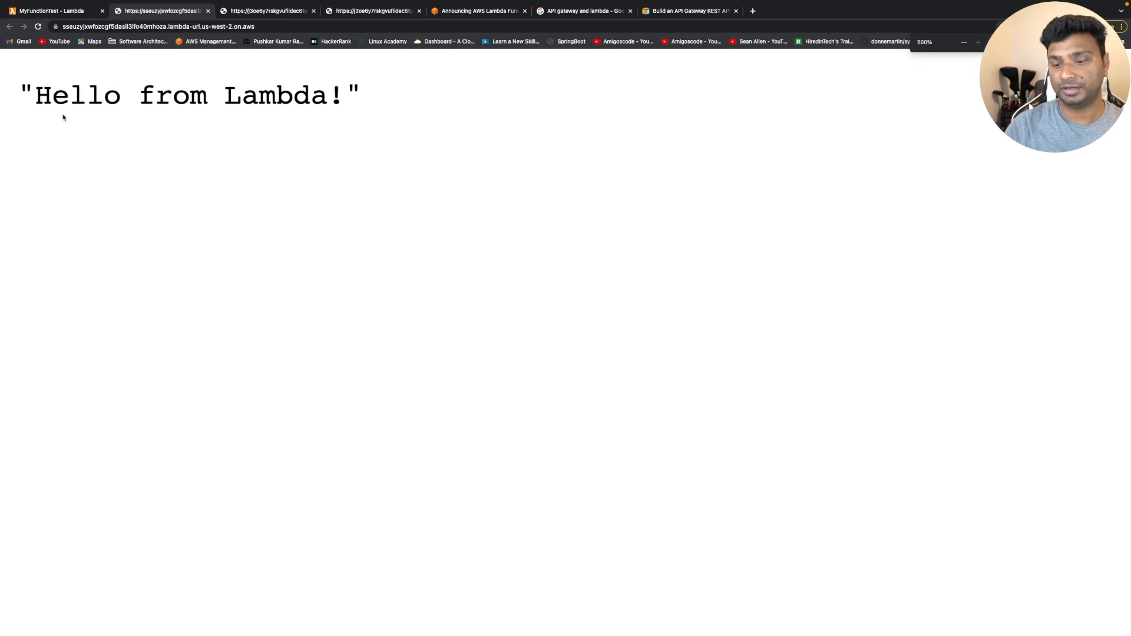
pyautogui.click(50, 10)
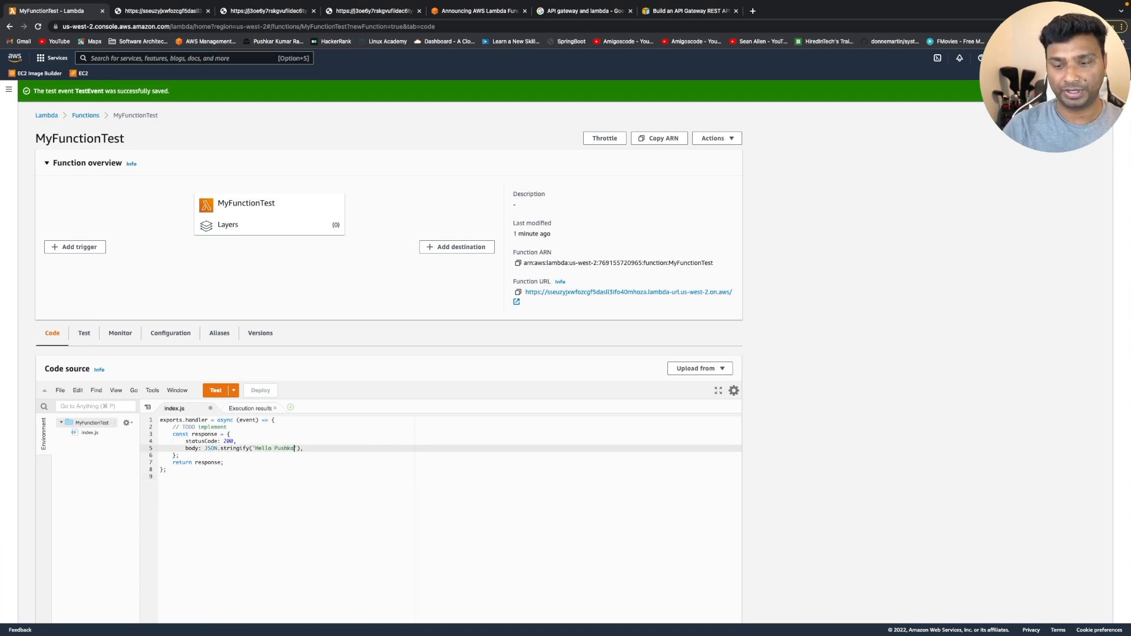
# Step: Deploy the response body changed to 'Hello Pushkar' and reload the function URL
pyautogui.scroll(-3)
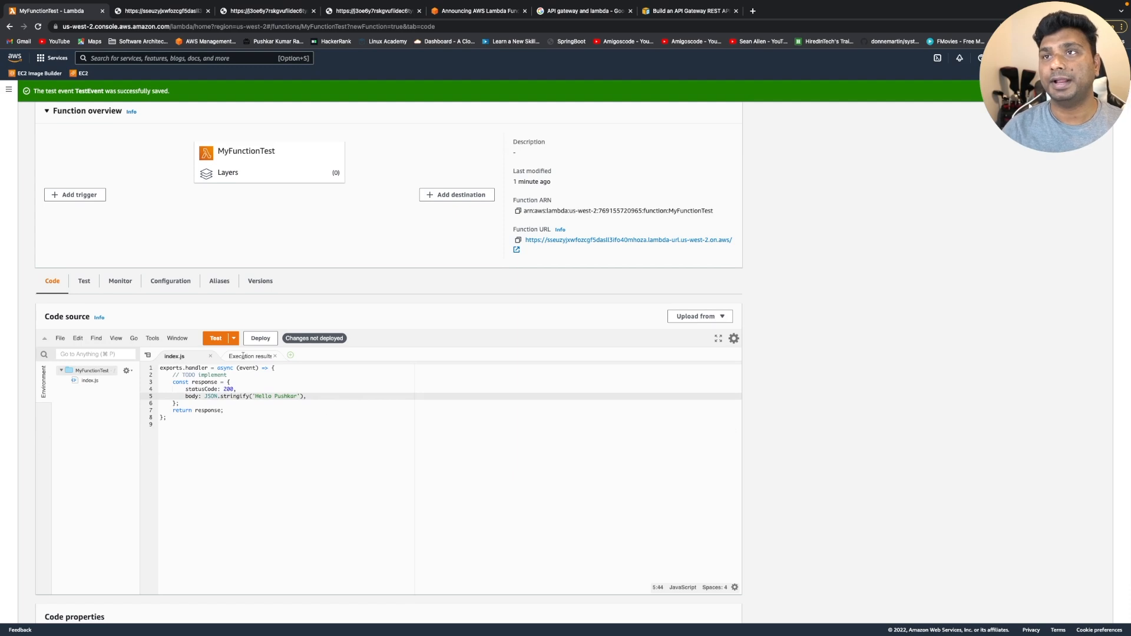
pyautogui.click(260, 337)
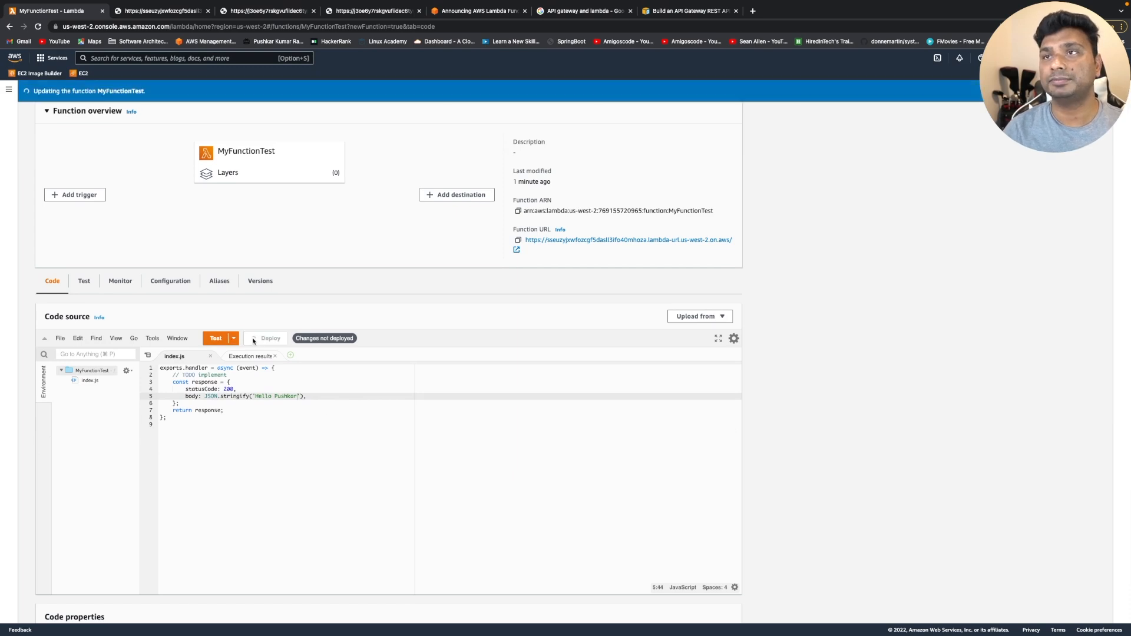
pyautogui.click(215, 337)
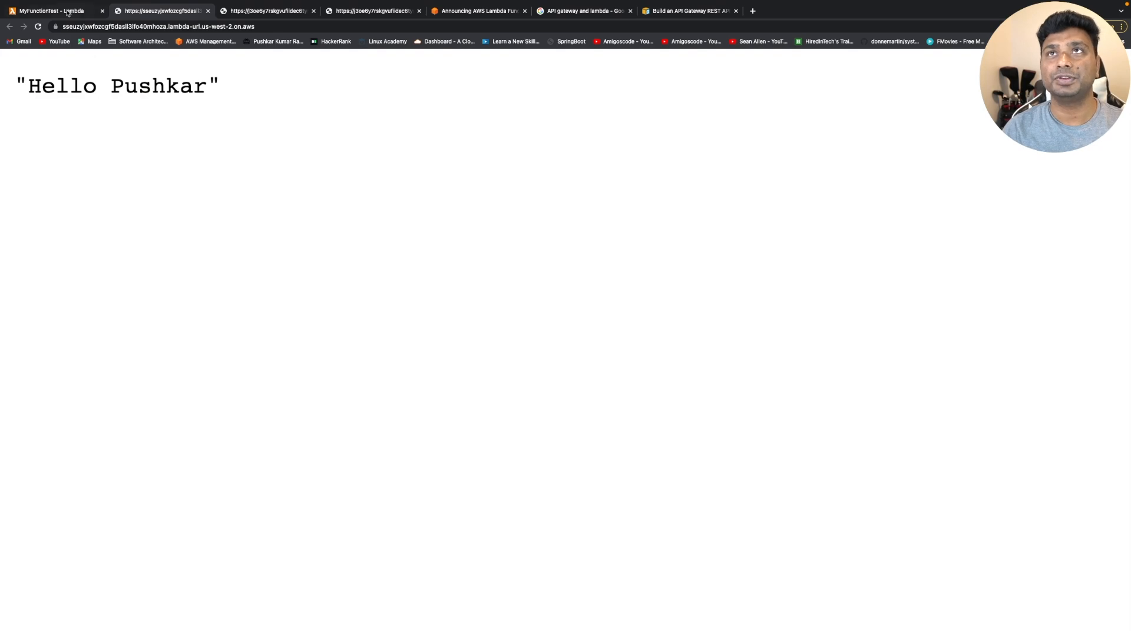
# Step: Switch to the MyFunctionTest - Lambda tab showing the update confirmation
pyautogui.click(47, 10)
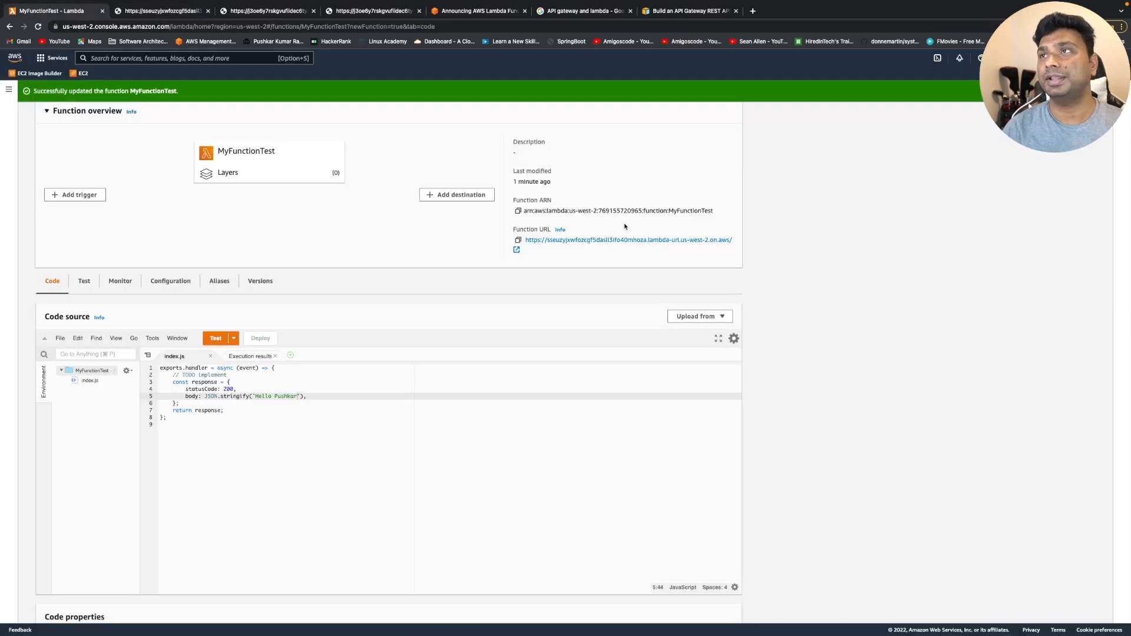
# Step: Open MyFunctionTest's Configuration tab showing 128 MB memory and 3-second timeout
pyautogui.scroll(-3)
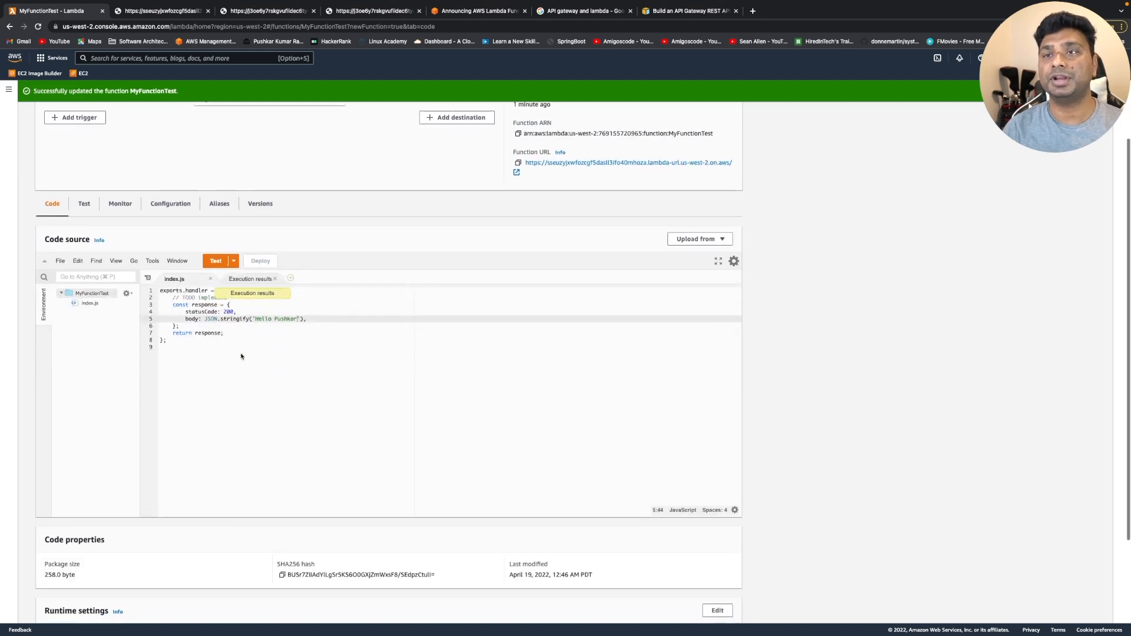
pyautogui.scroll(3)
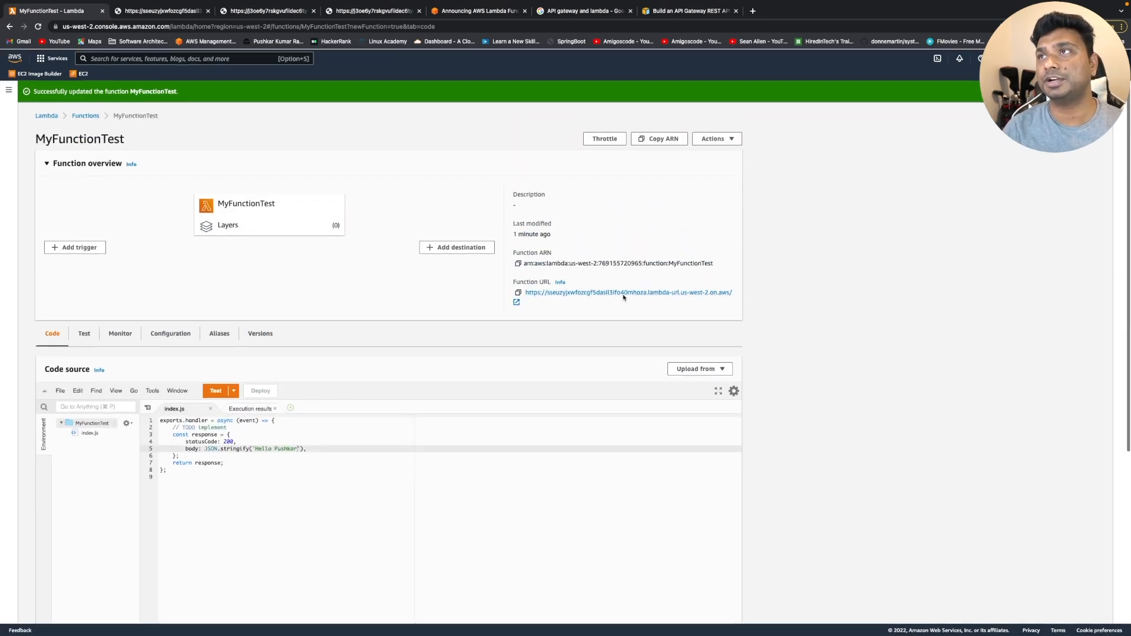
pyautogui.moveTo(785, 246)
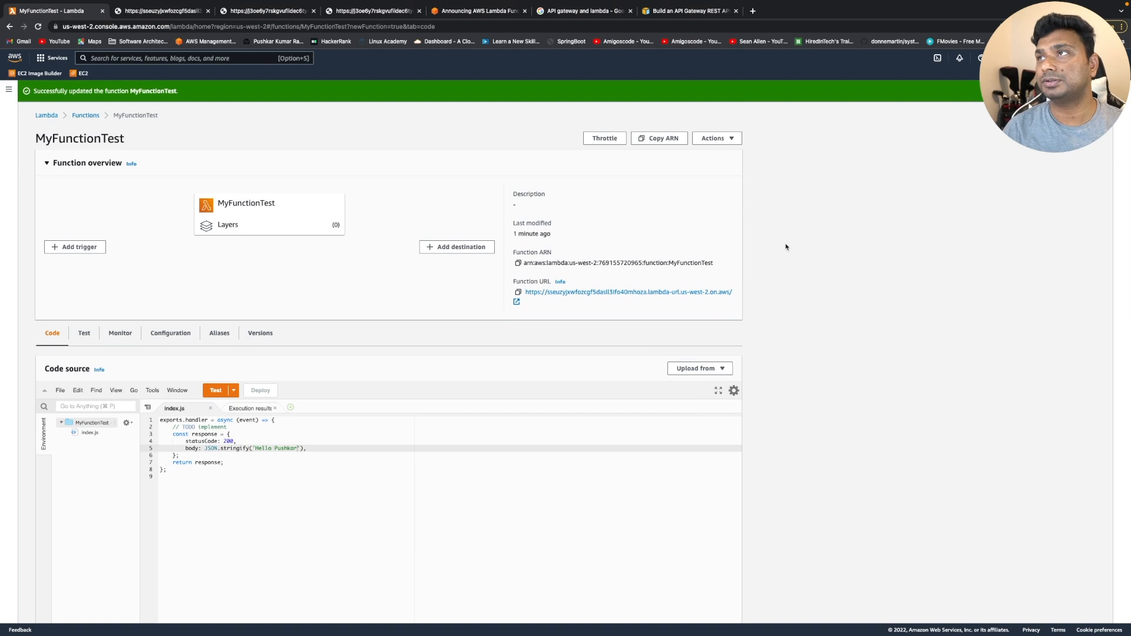
pyautogui.click(170, 333)
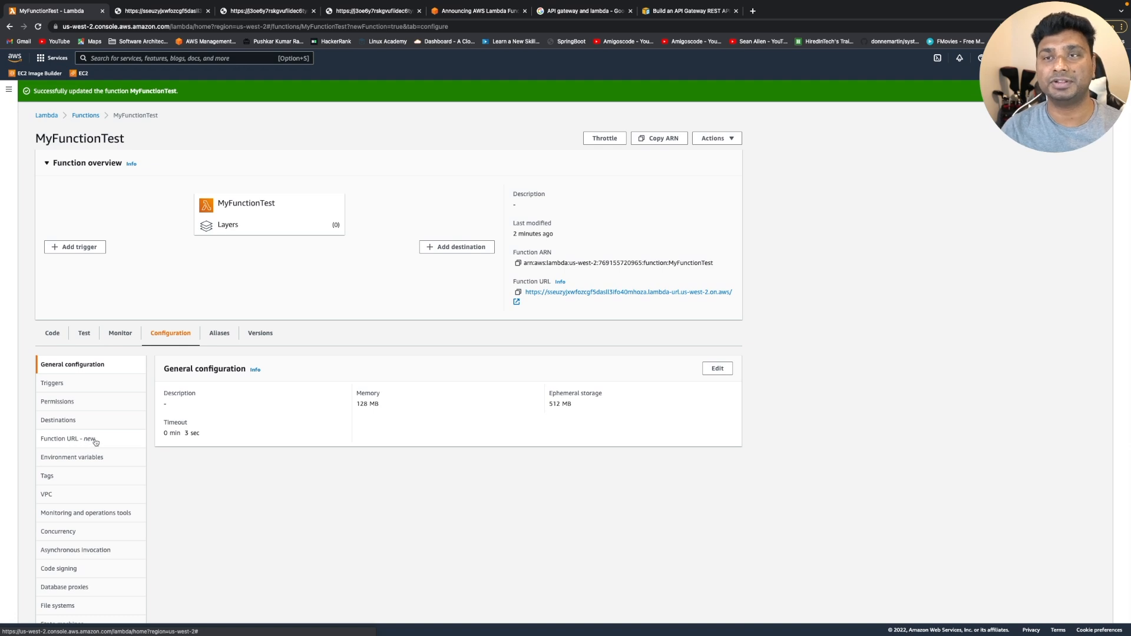
# Step: Show MyFunctionTest's Function URL settings with auth type NONE and CORS details
pyautogui.click(68, 438)
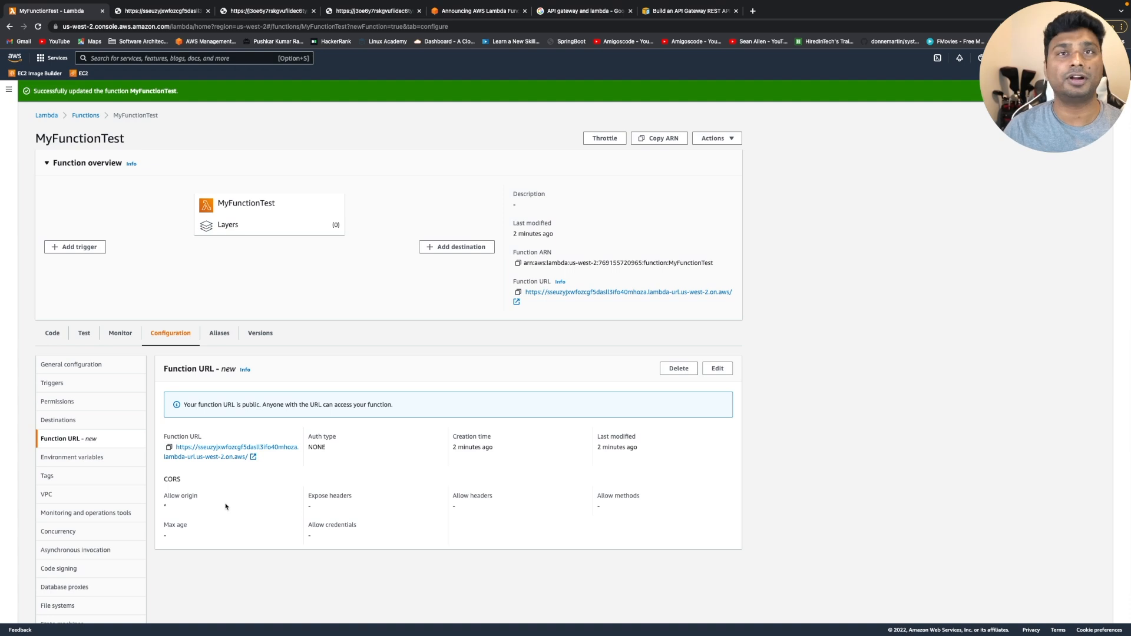
pyautogui.moveTo(511, 466)
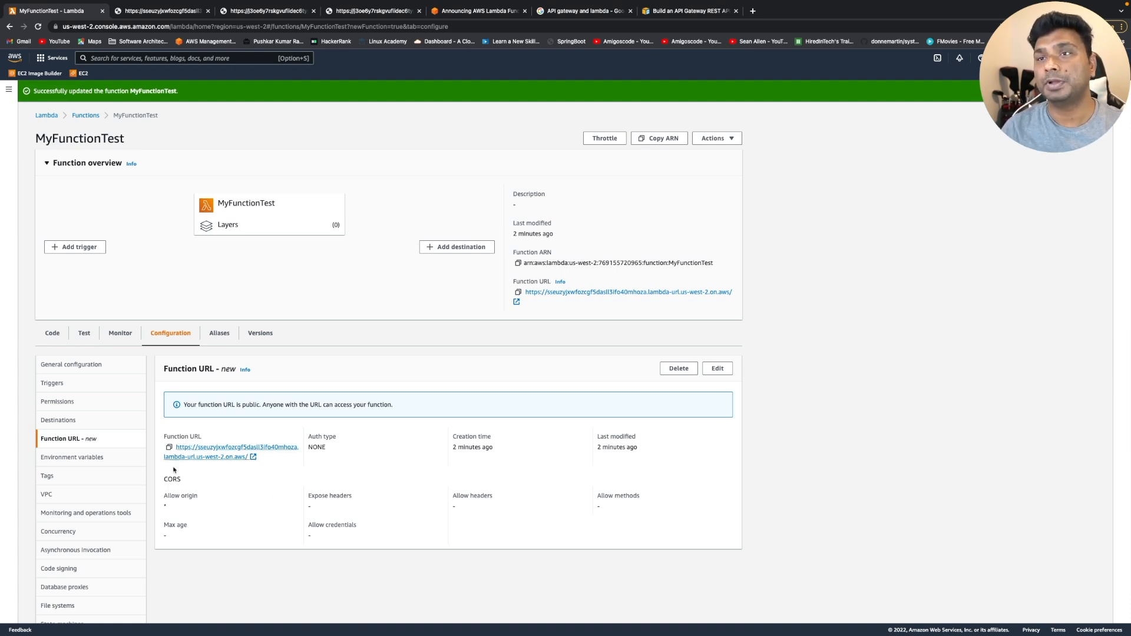
pyautogui.doubleClick(180, 496)
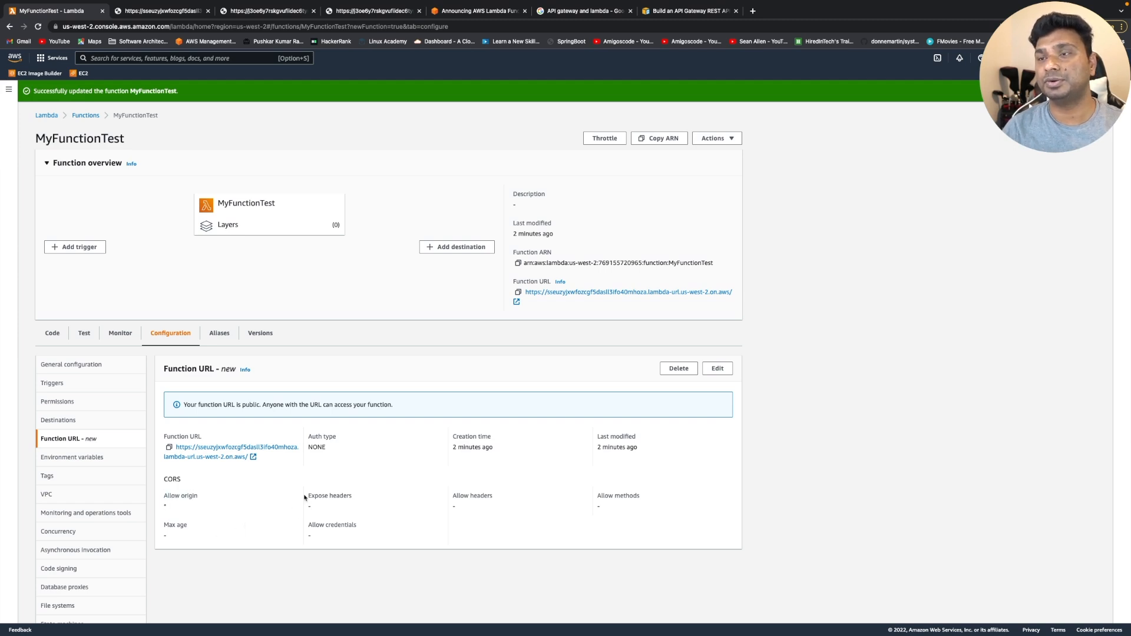
pyautogui.moveTo(369, 511)
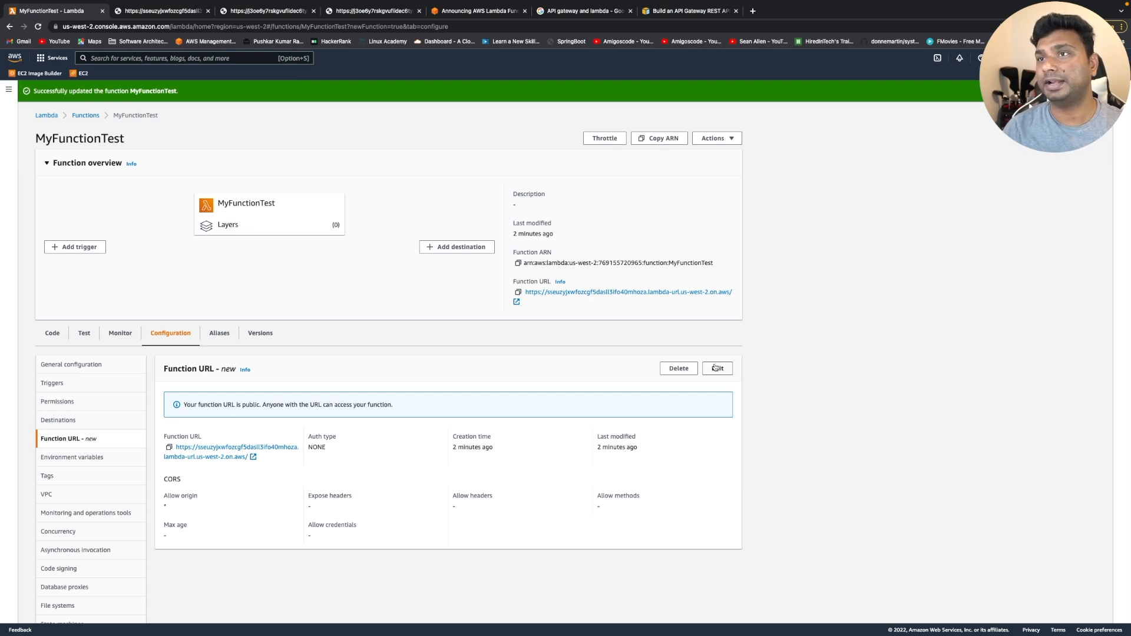
# Step: Edit the Function URL, browse CORS fields and Allow methods, keeping auth type NONE
pyautogui.click(716, 367)
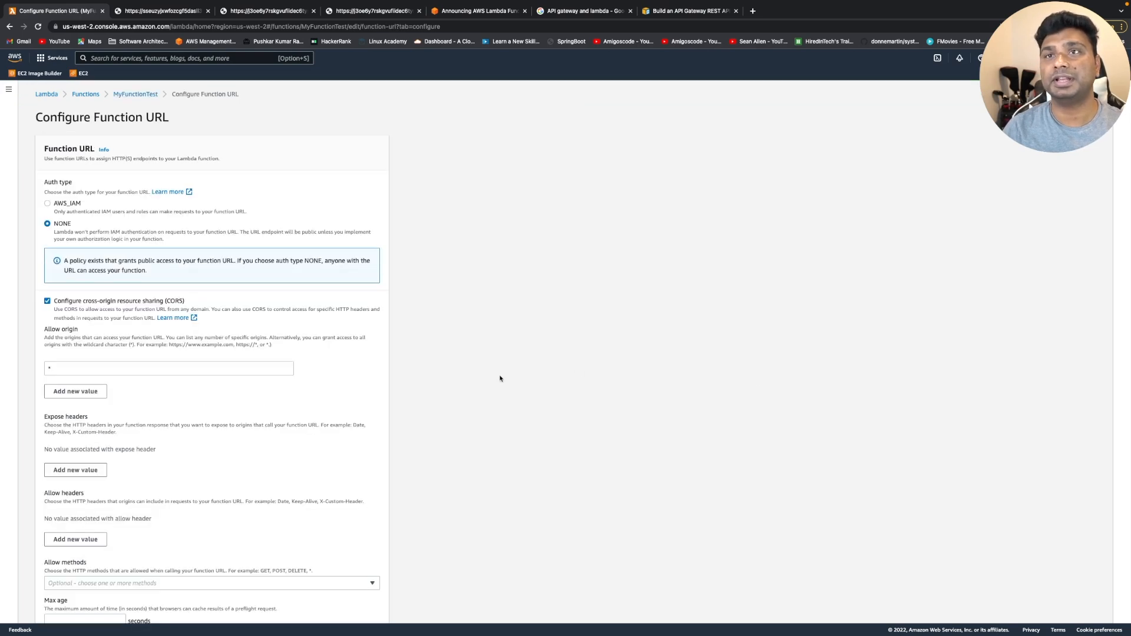
pyautogui.scroll(-3)
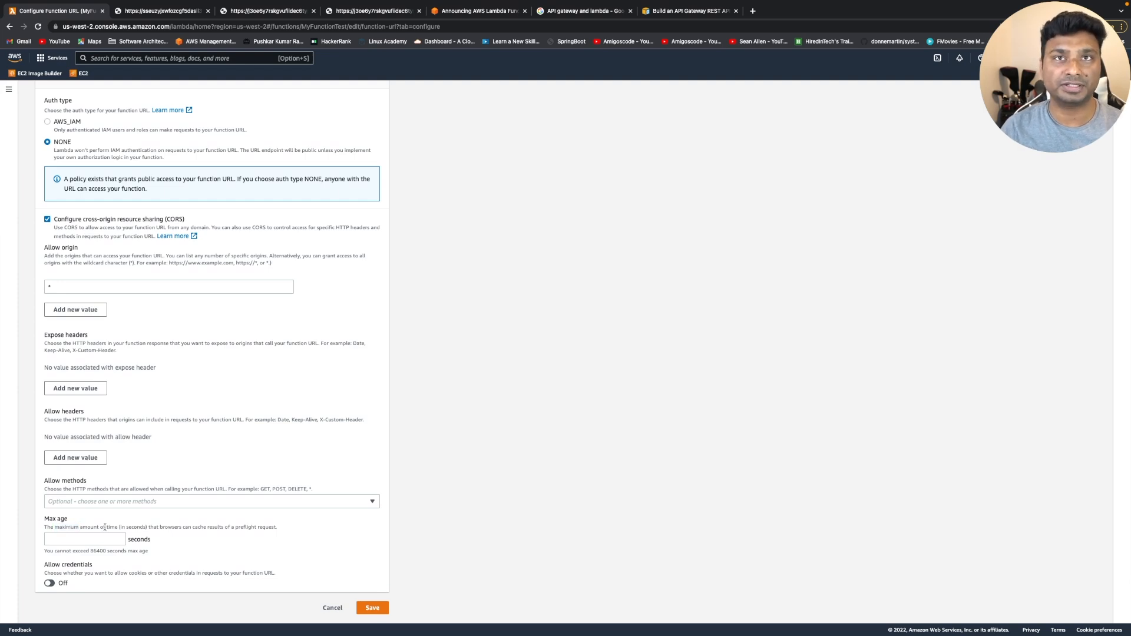
pyautogui.click(83, 539)
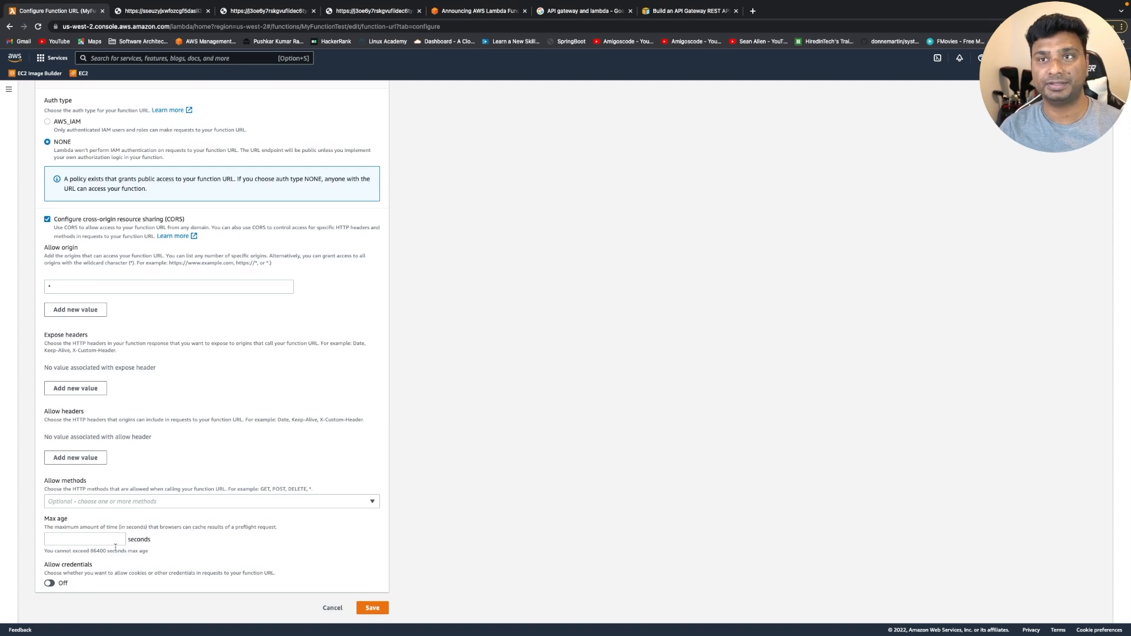
pyautogui.moveTo(215, 430)
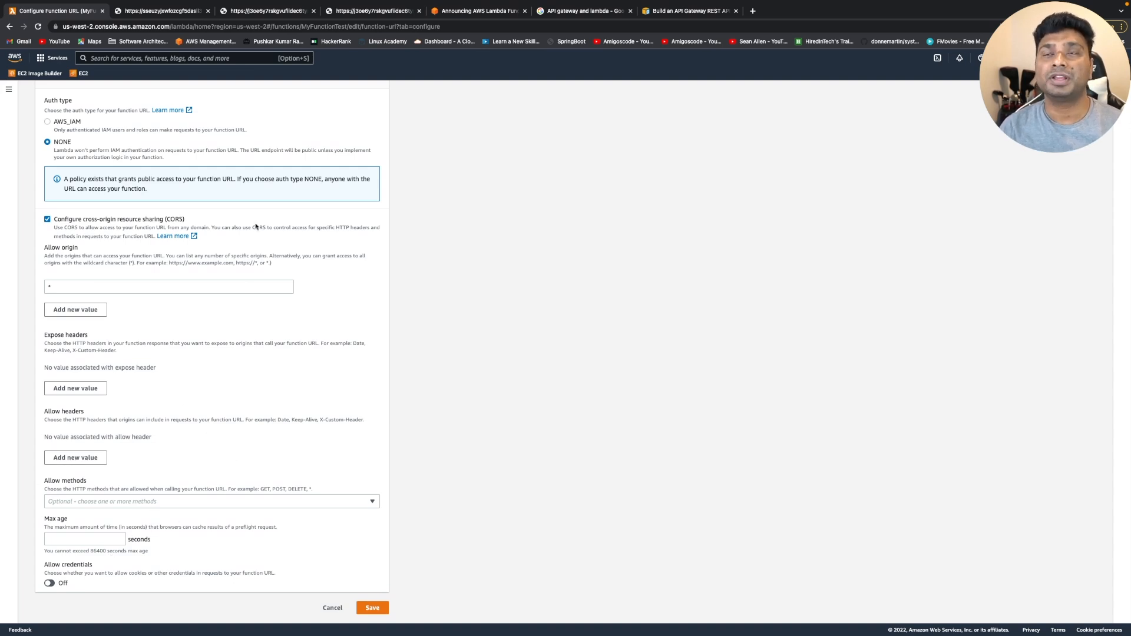
pyautogui.moveTo(258, 298)
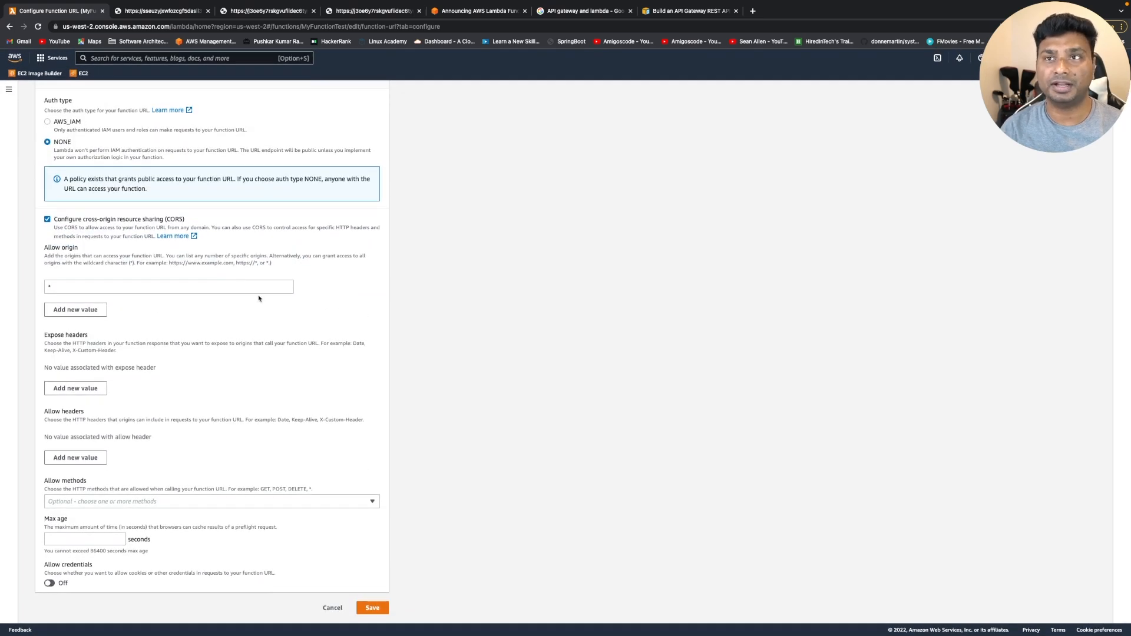
pyautogui.click(210, 501)
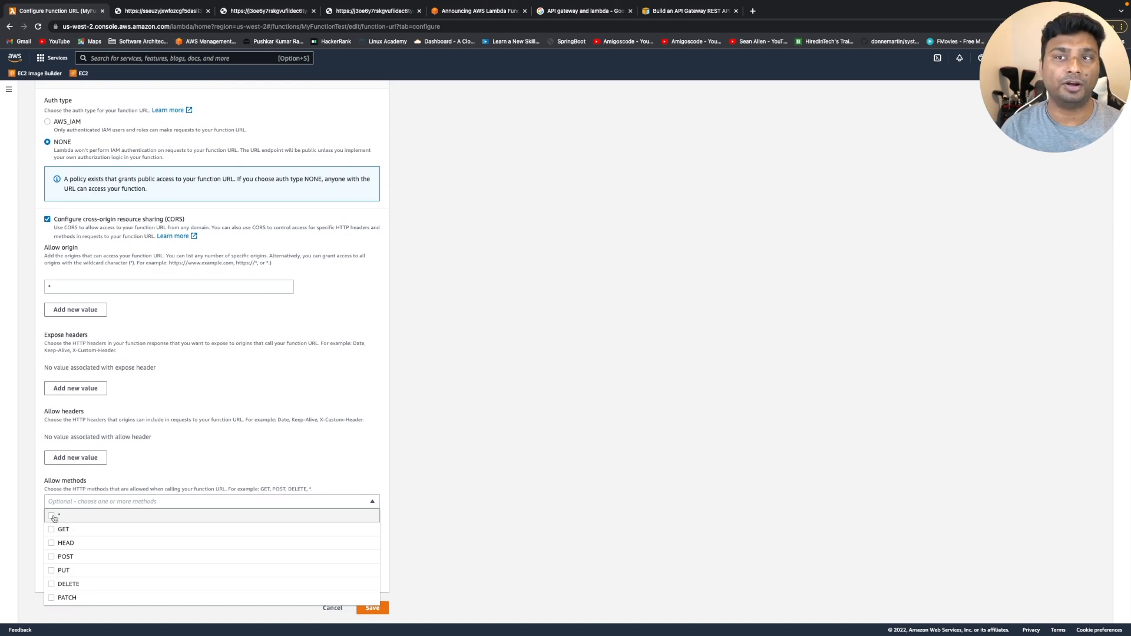
pyautogui.moveTo(64, 570)
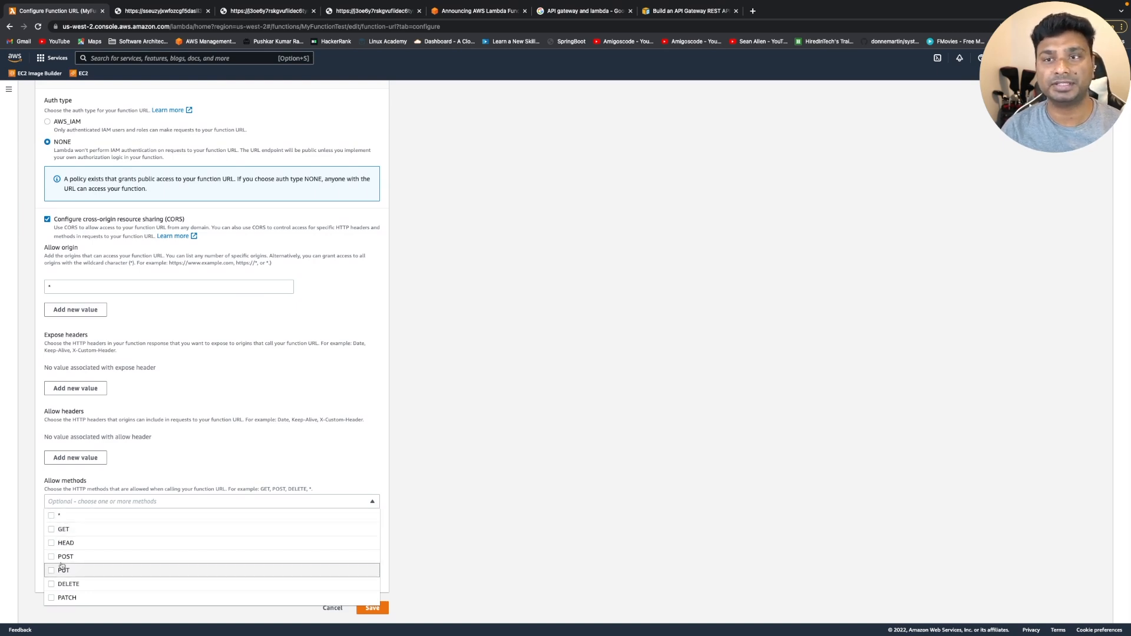
pyautogui.moveTo(67, 598)
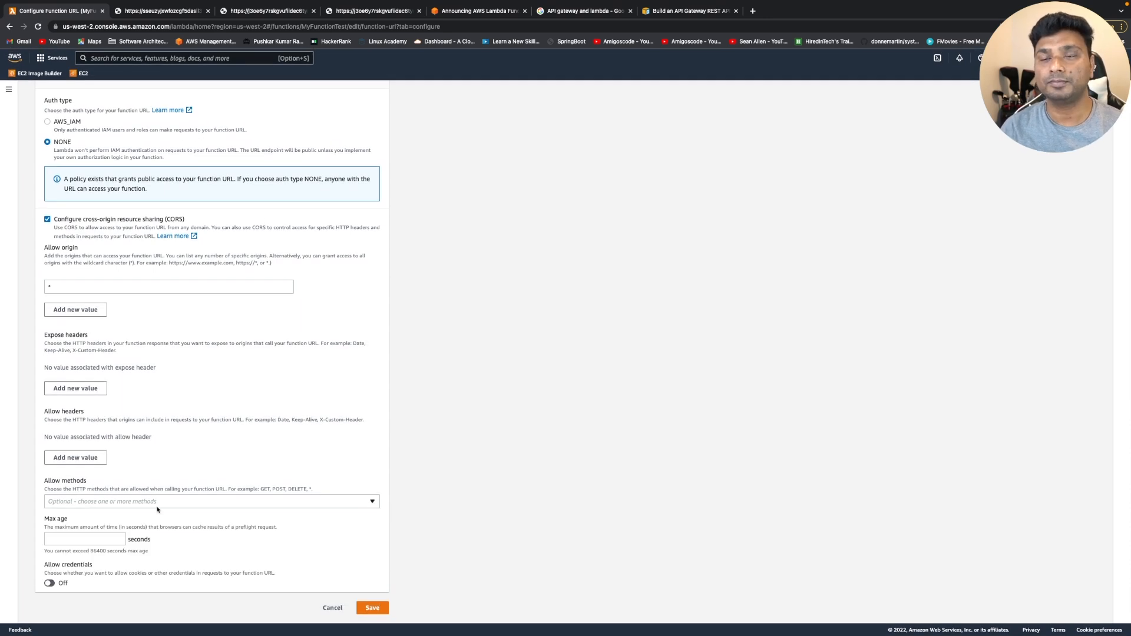
pyautogui.scroll(3)
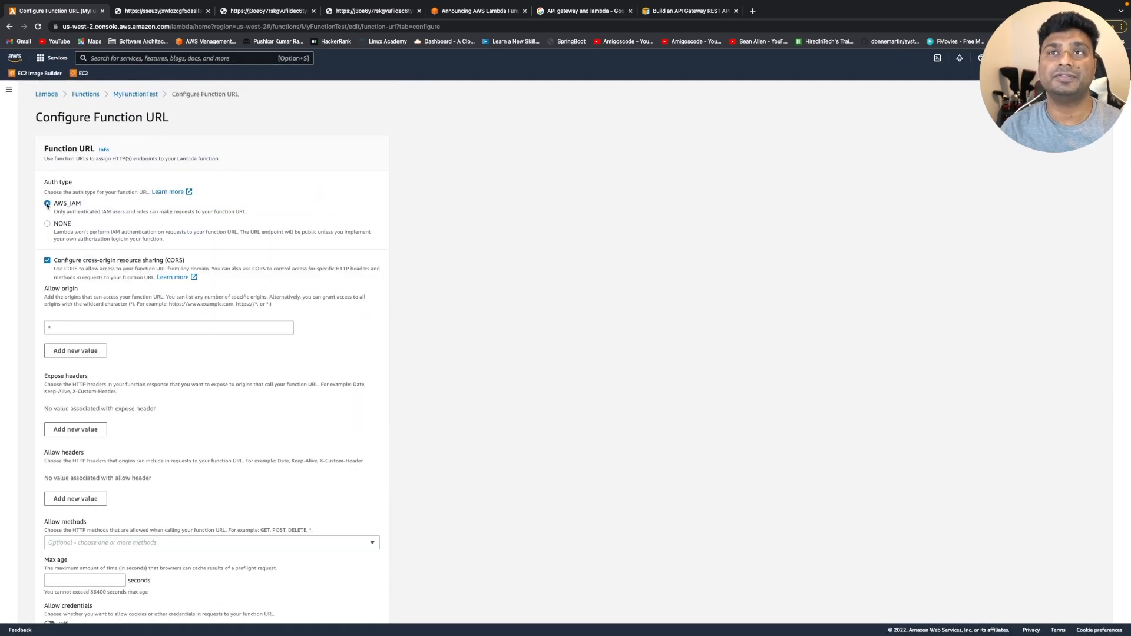
pyautogui.click(47, 224)
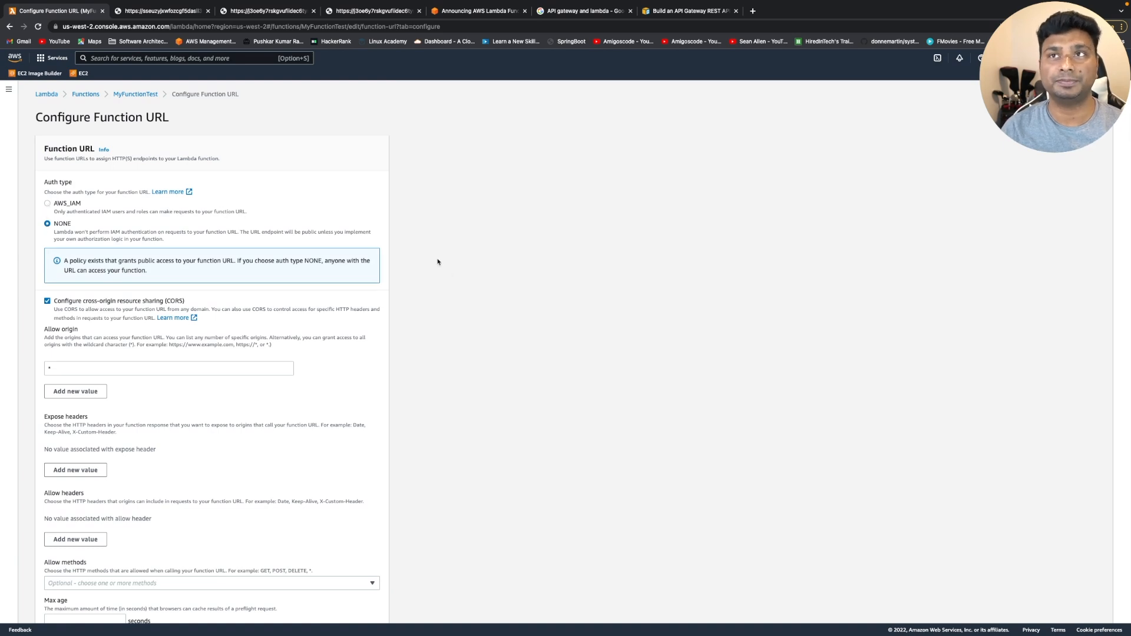
pyautogui.moveTo(425, 302)
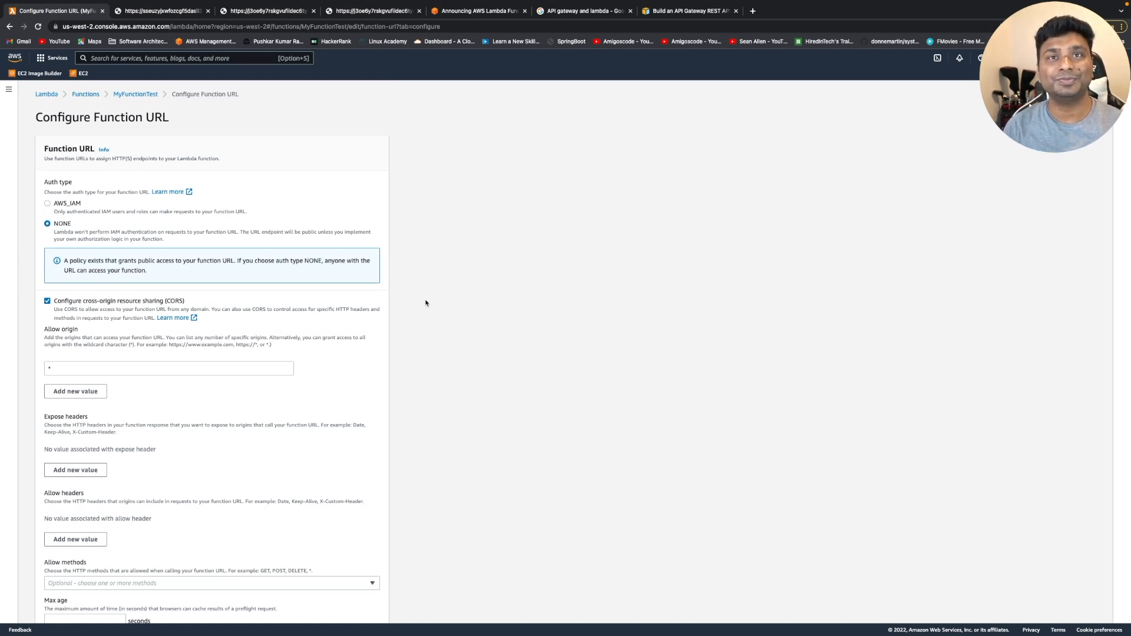